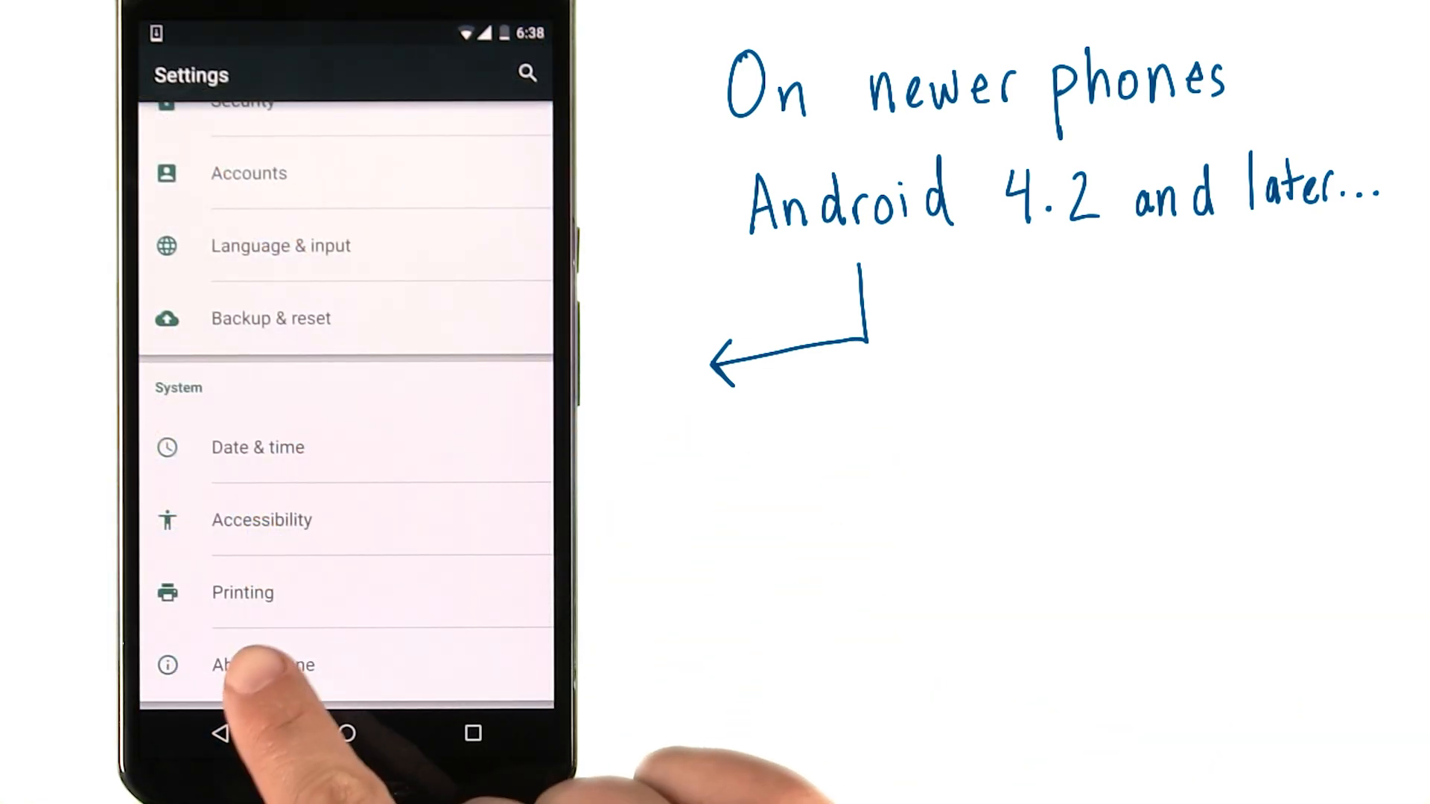
Step: Enable USB debugging in the phone's Developer options and confirm the Allow USB debugging prompt
{"action": "left_click", "coordinate": [264, 663]}
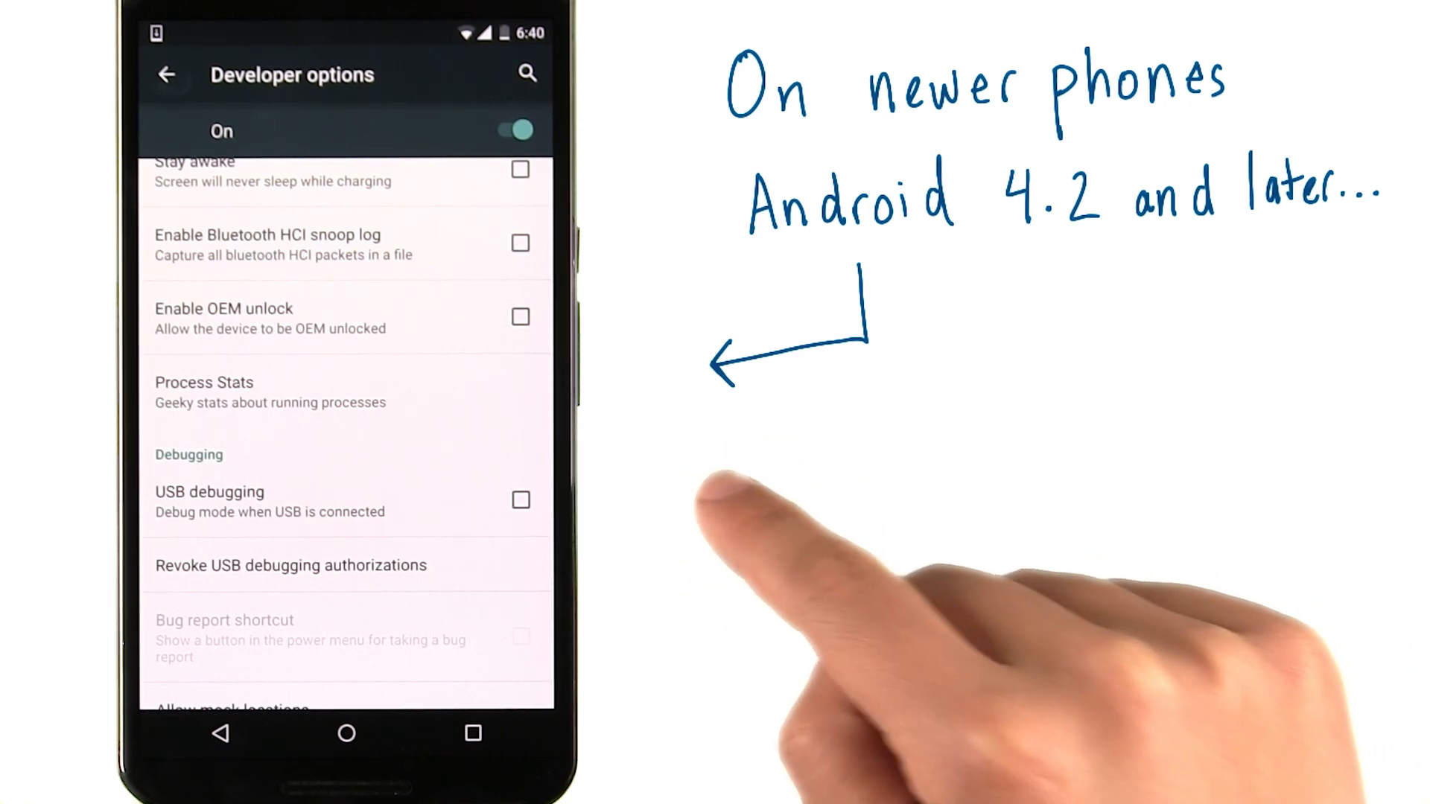
{"action": "left_click", "coordinate": [521, 499]}
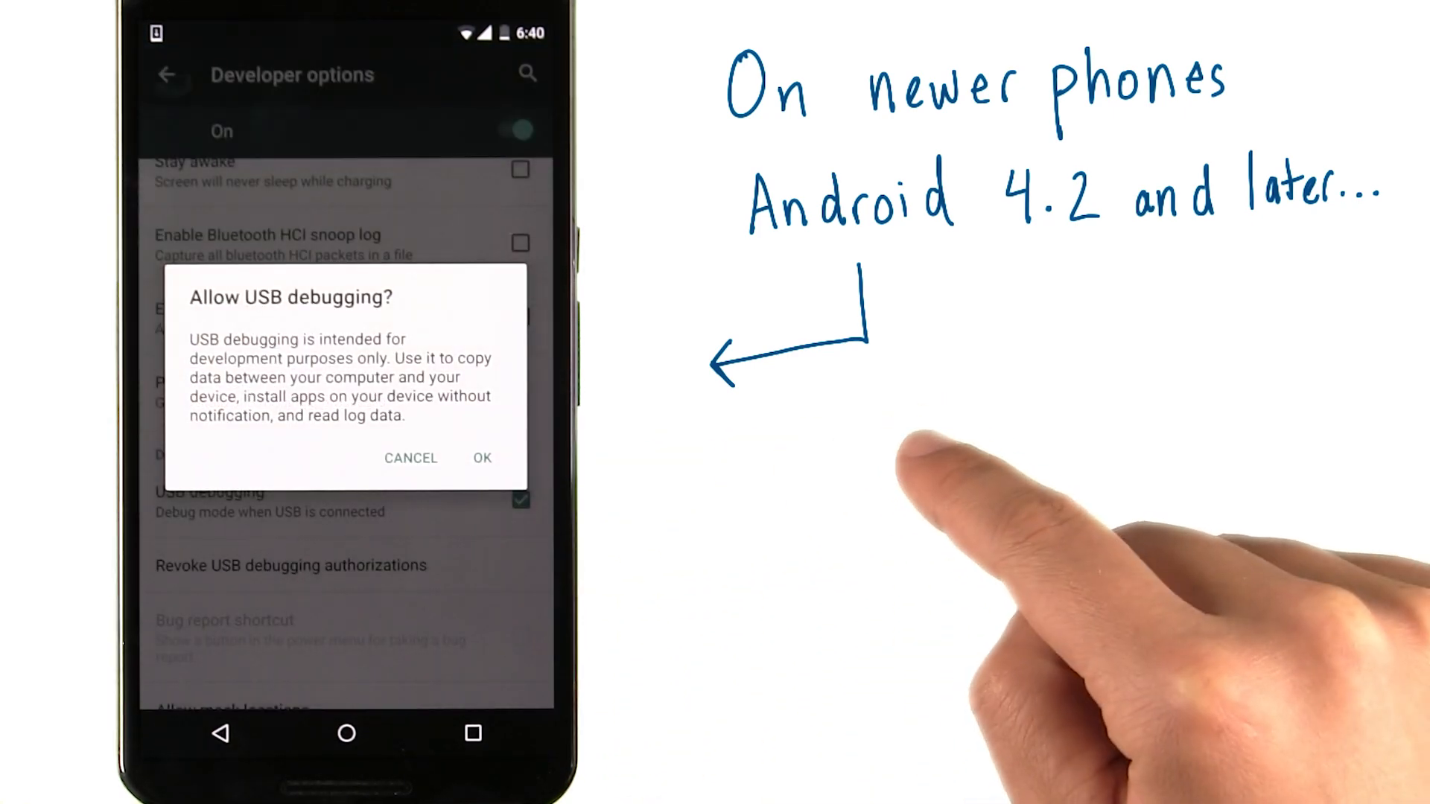
{"action": "left_click", "coordinate": [481, 458]}
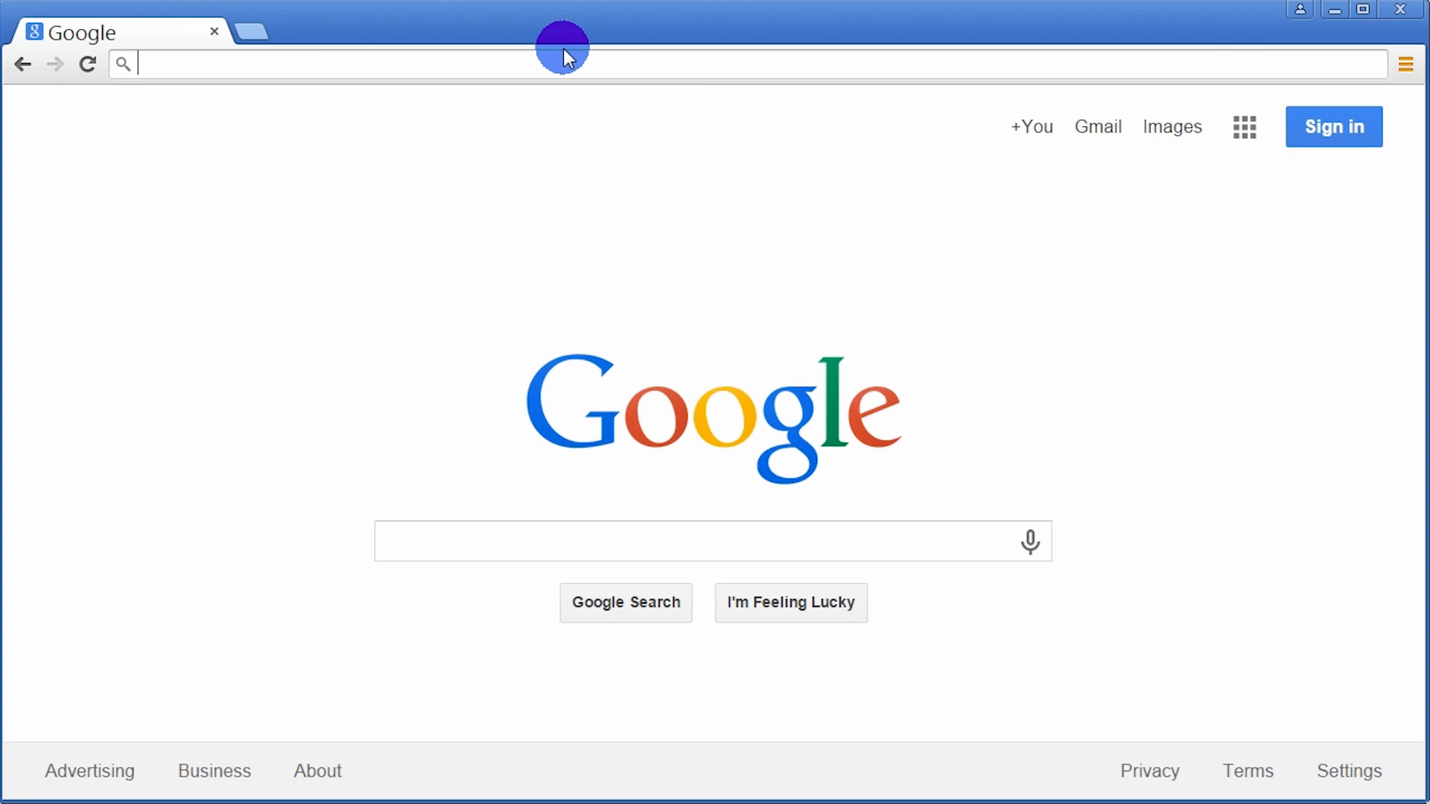
Step: Search 'oem android' and open the OEM USB Drivers developer page
{"action": "type", "text": "oem an"}
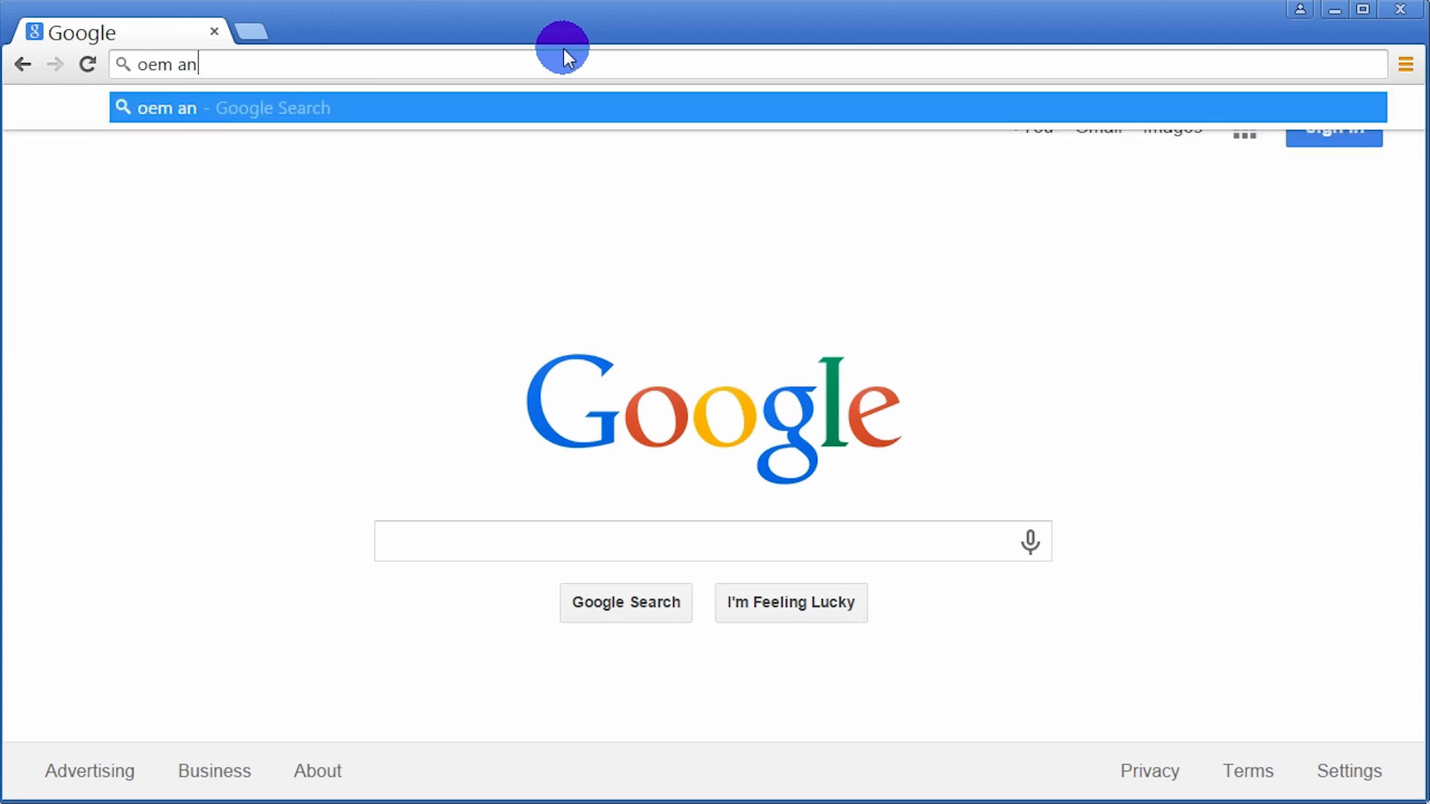
{"action": "type", "text": "droid"}
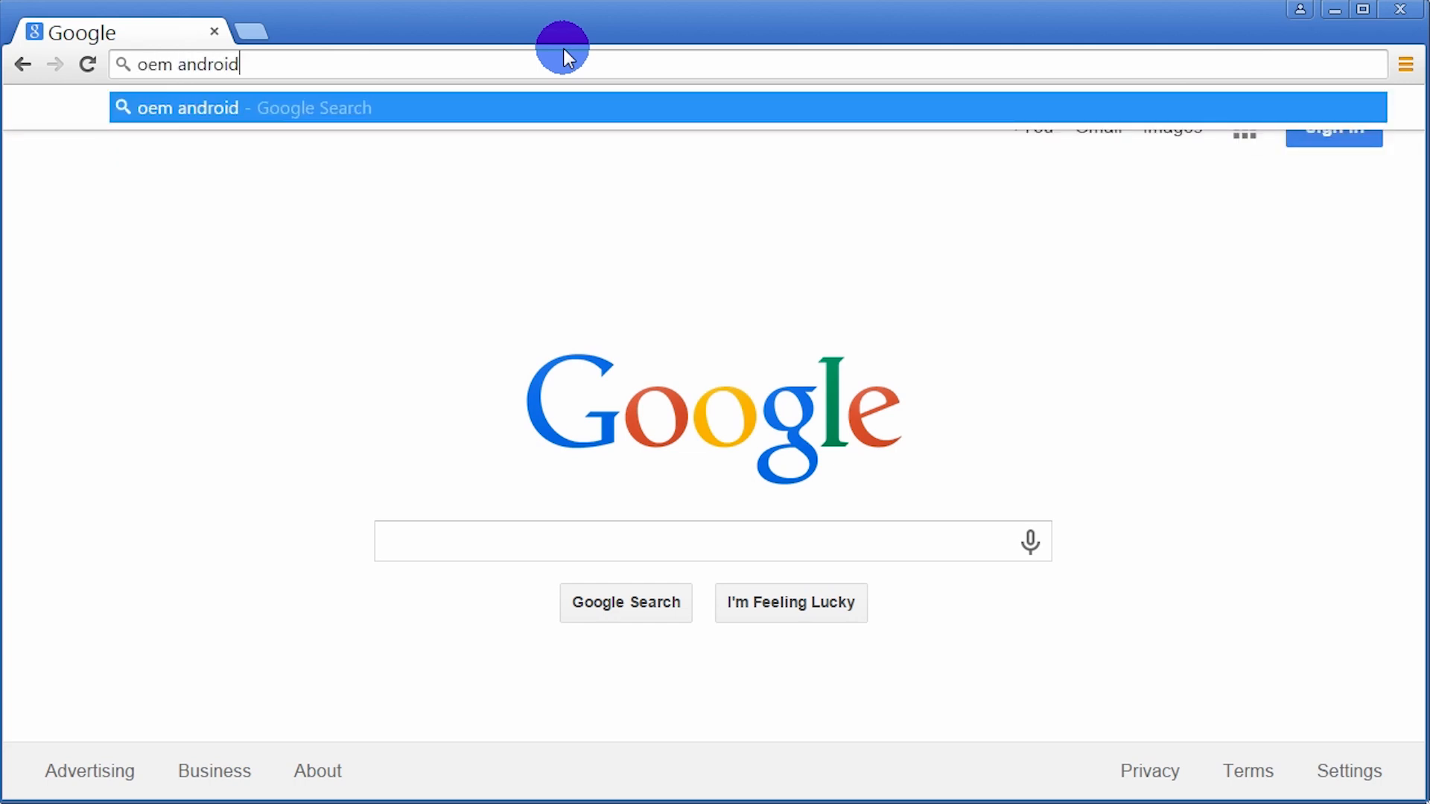
{"action": "key", "text": "Return"}
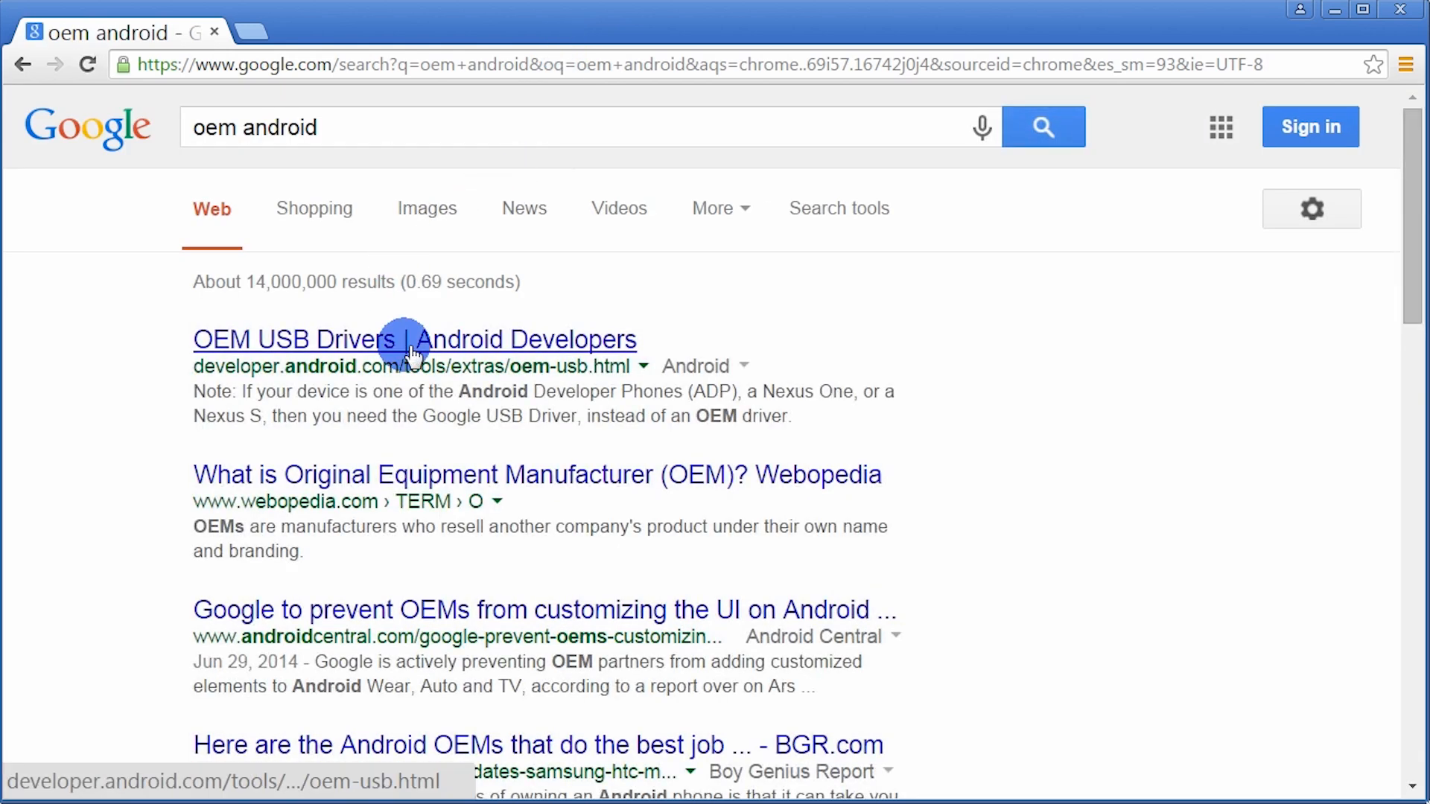
{"action": "left_click", "coordinate": [415, 338]}
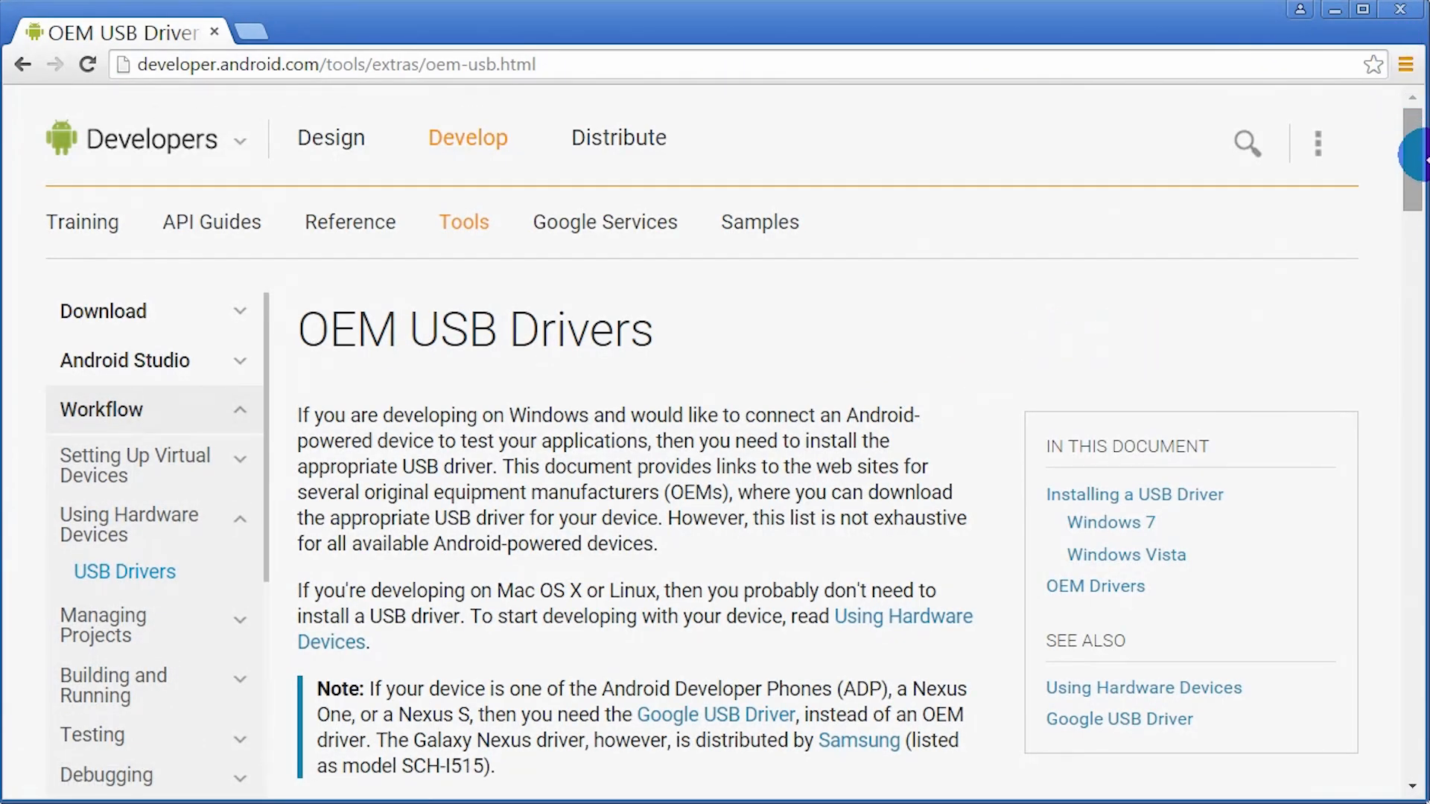
{"action": "scroll", "scroll_direction": "down", "scroll_amount": 3}
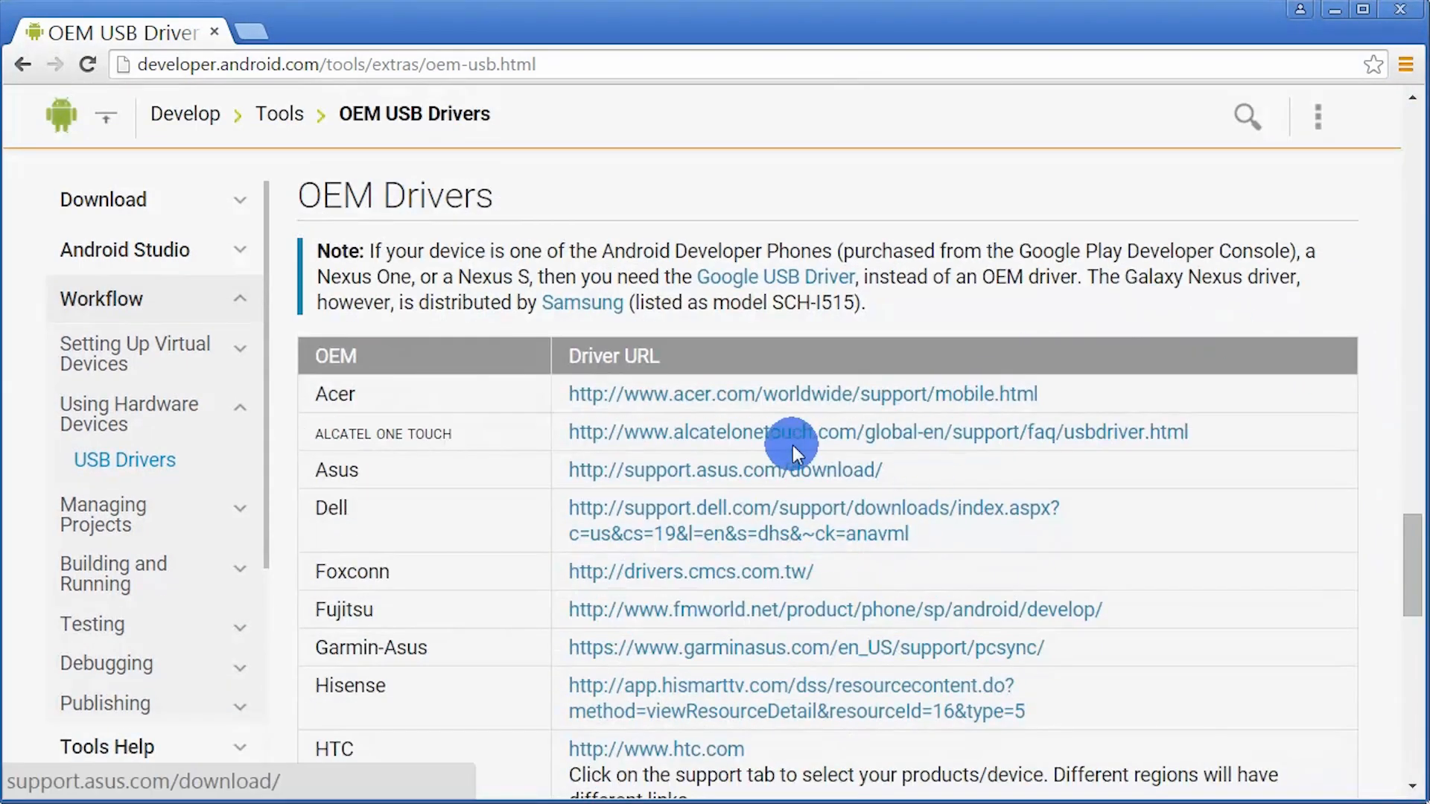
{"action": "mouse_move", "coordinate": [1411, 538]}
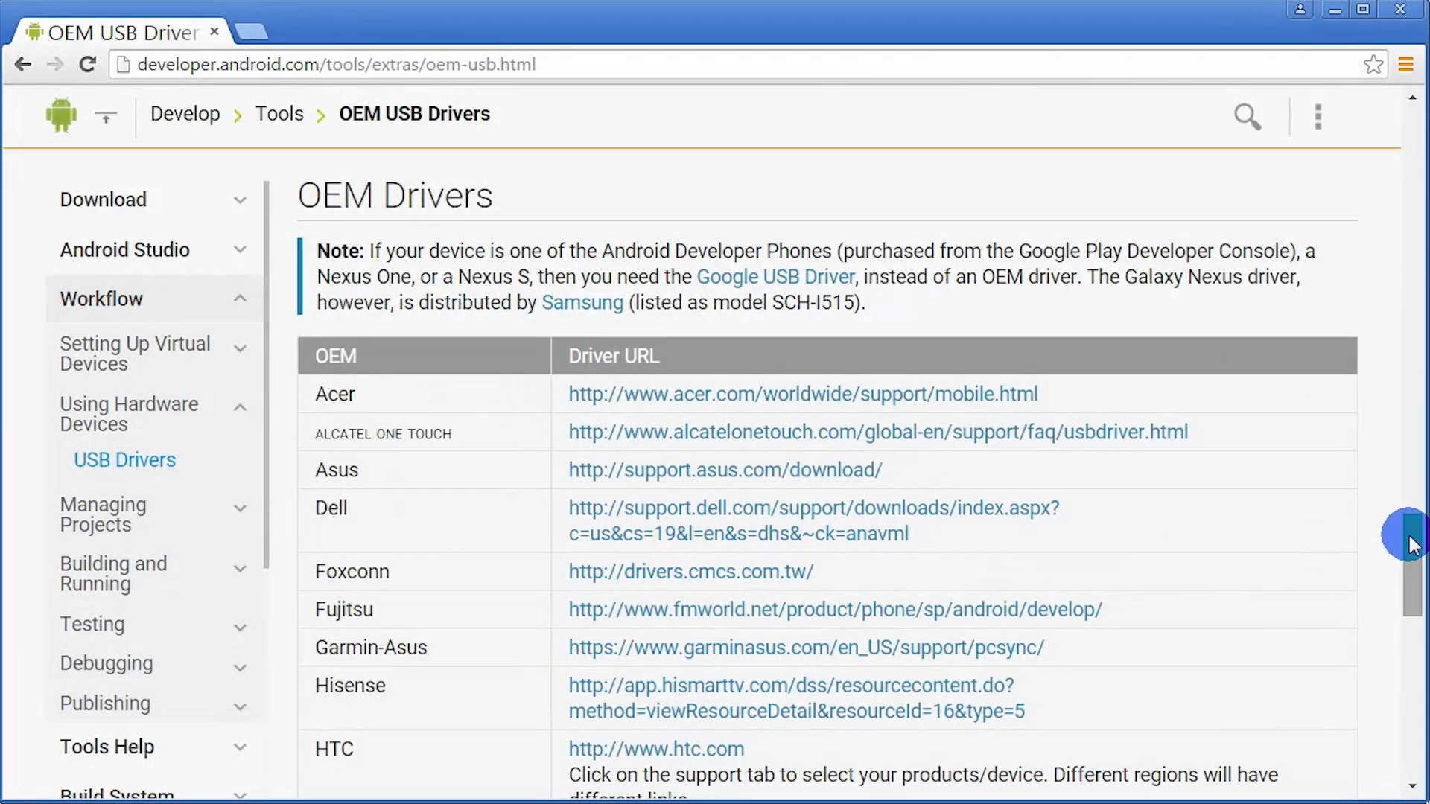
{"action": "scroll", "scroll_direction": "down", "scroll_amount": 3}
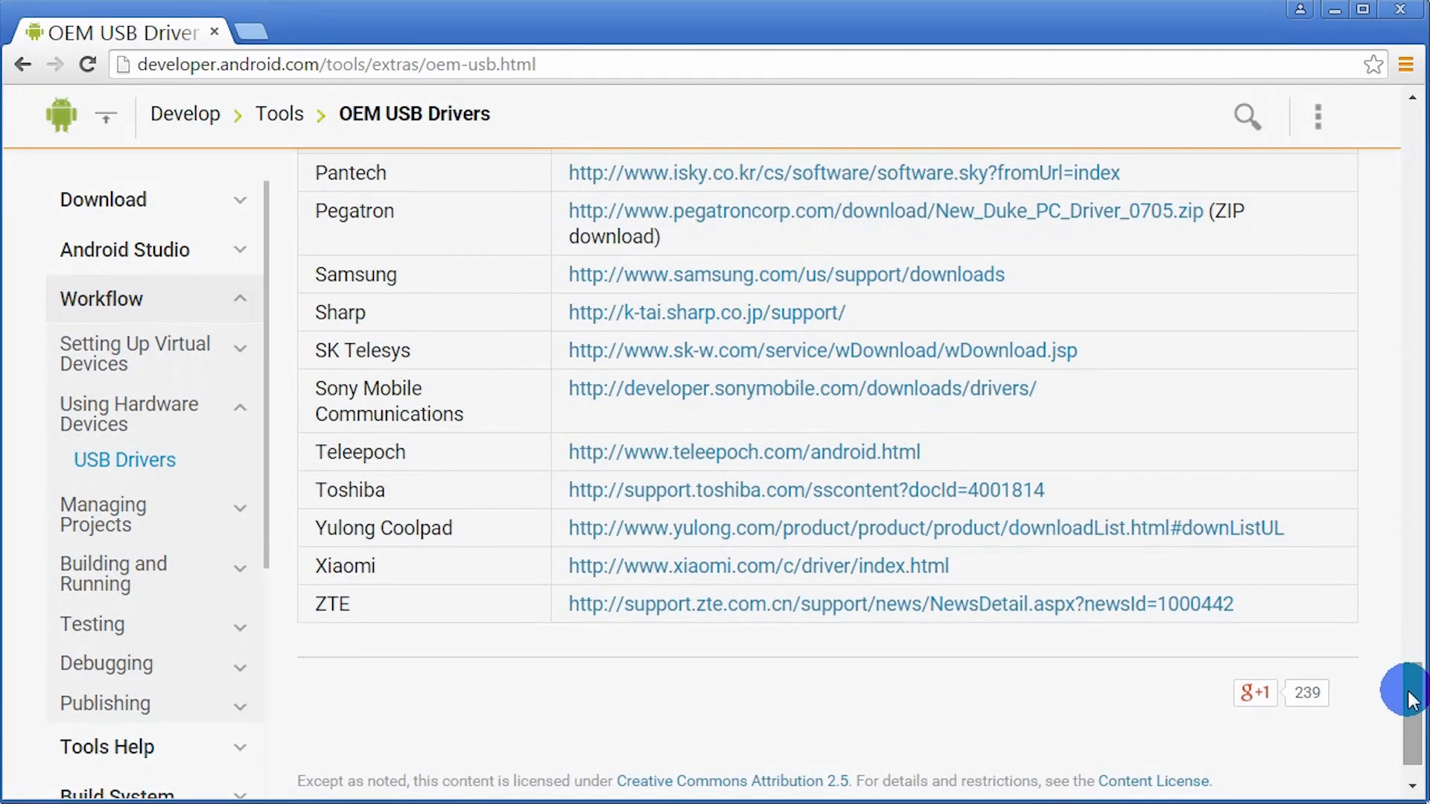
{"action": "scroll", "scroll_direction": "up", "scroll_amount": 3}
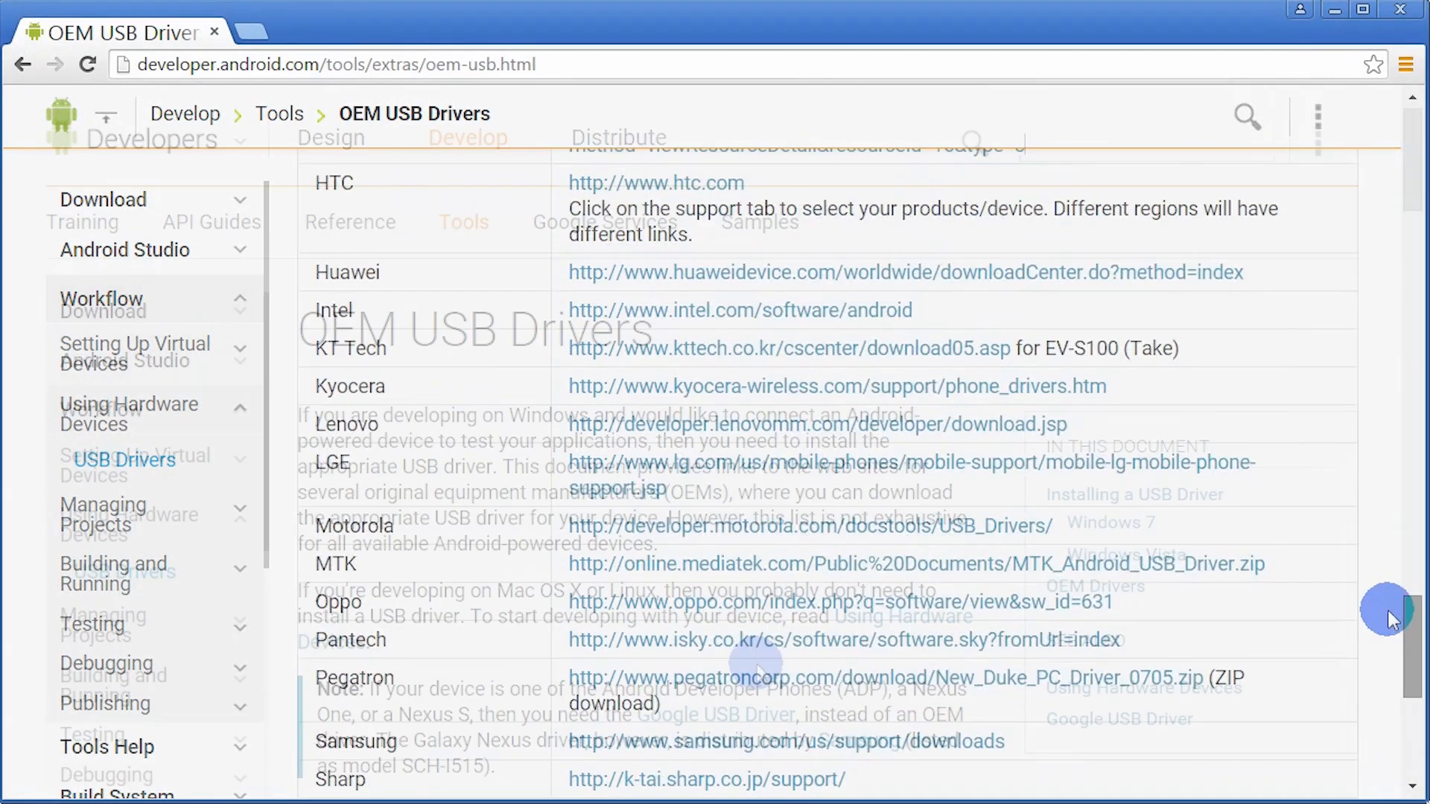
{"action": "scroll", "scroll_direction": "up", "scroll_amount": 3}
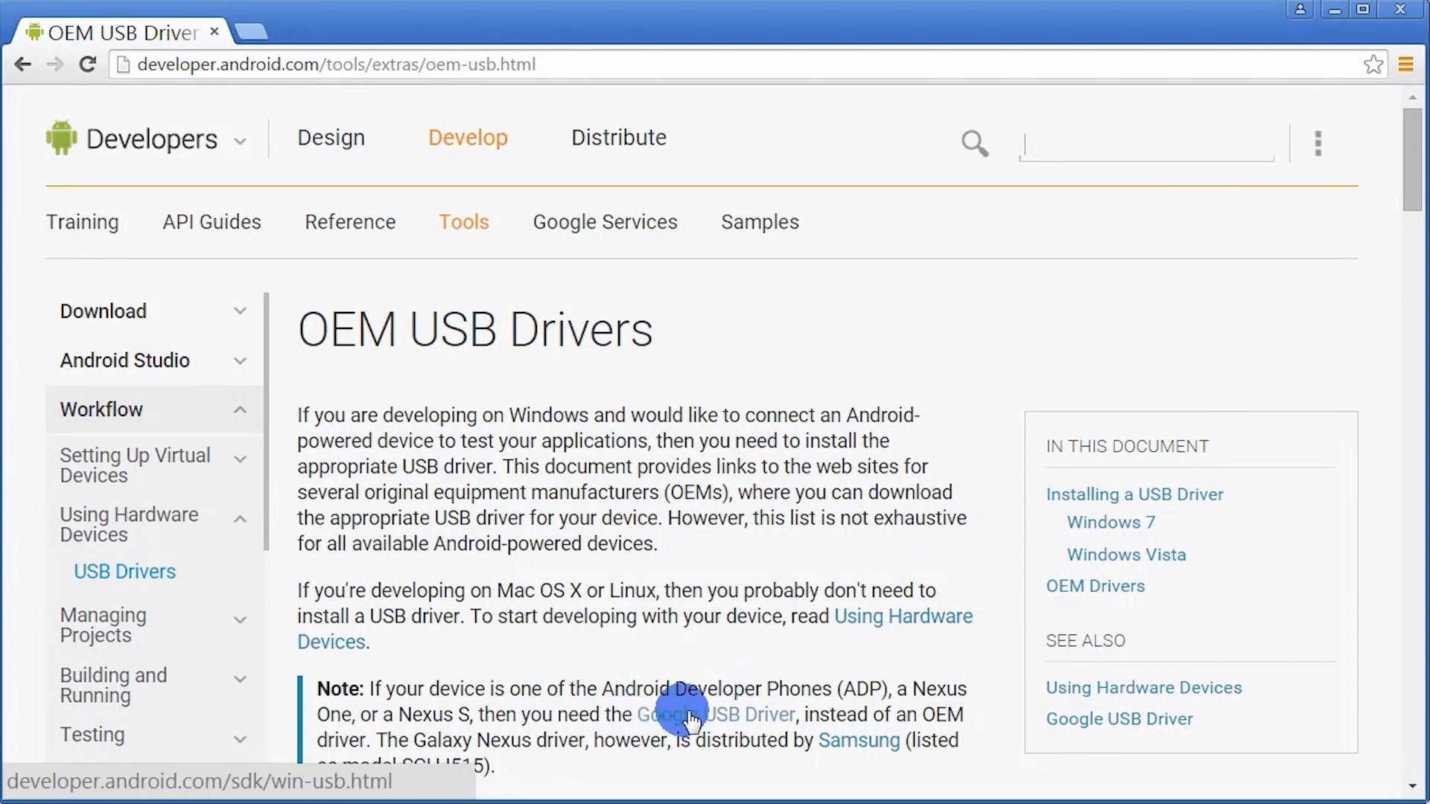
Step: Download the Google USB Driver zip from its page and open the downloaded file
{"action": "left_click", "coordinate": [721, 714]}
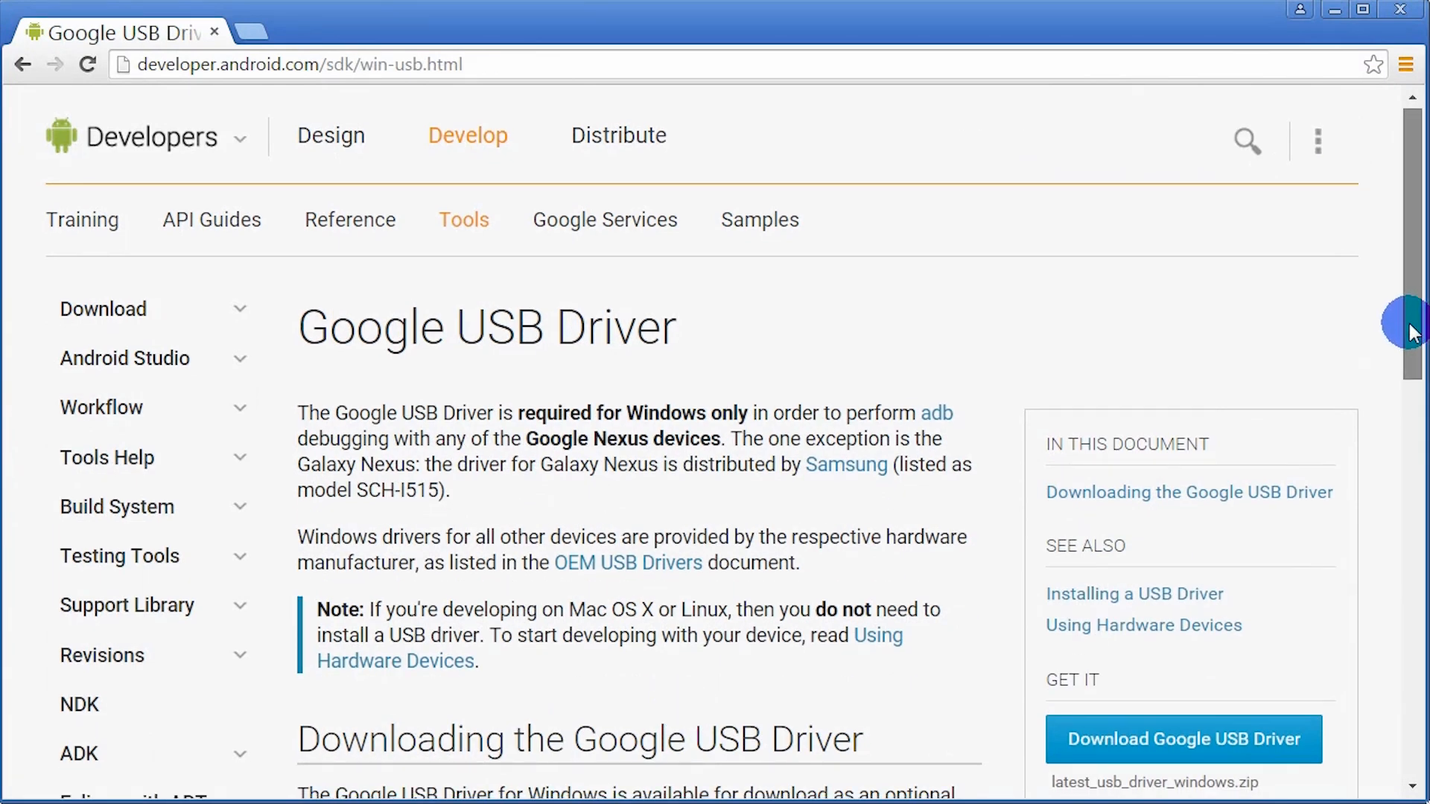
{"action": "scroll", "scroll_direction": "down", "scroll_amount": 3}
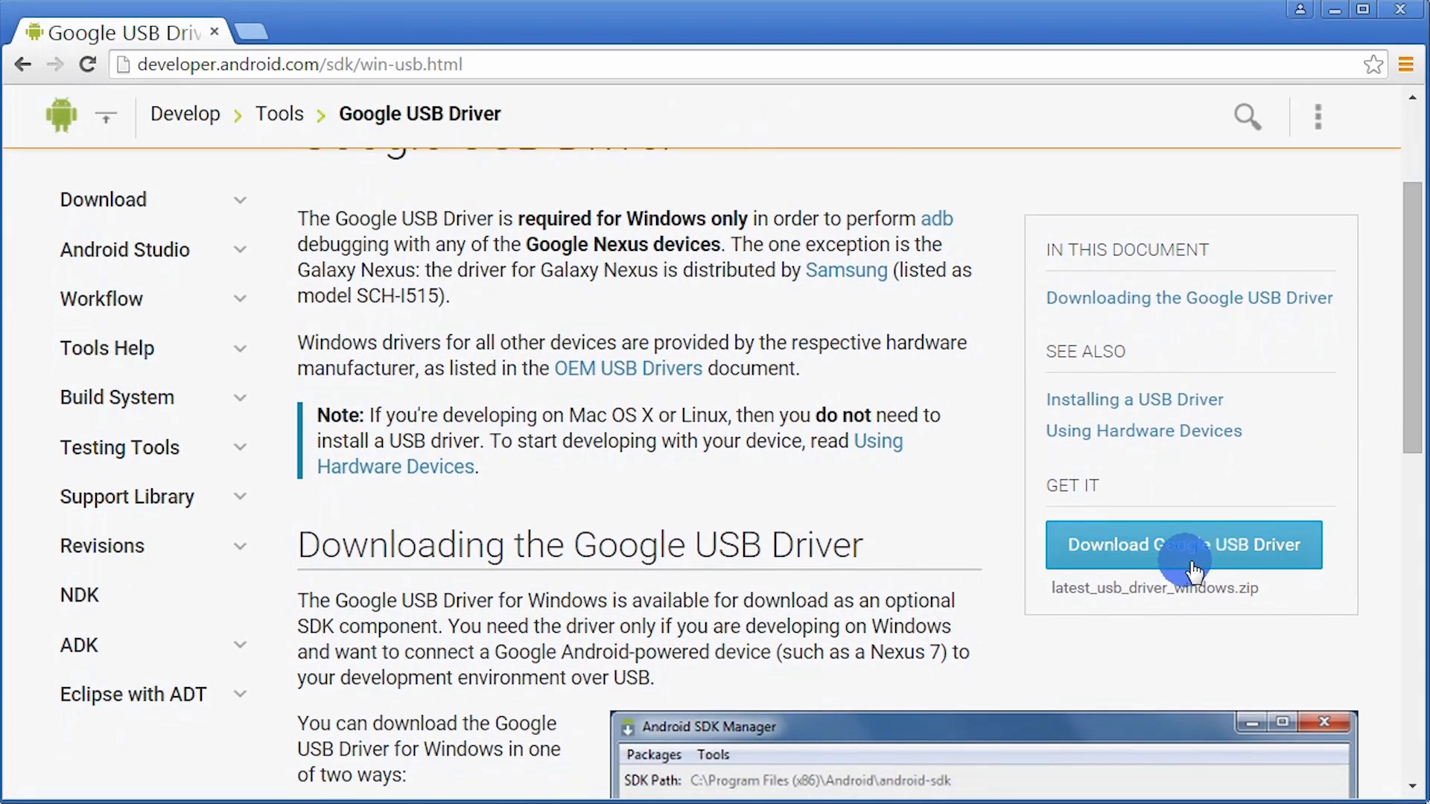
{"action": "left_click", "coordinate": [1185, 544]}
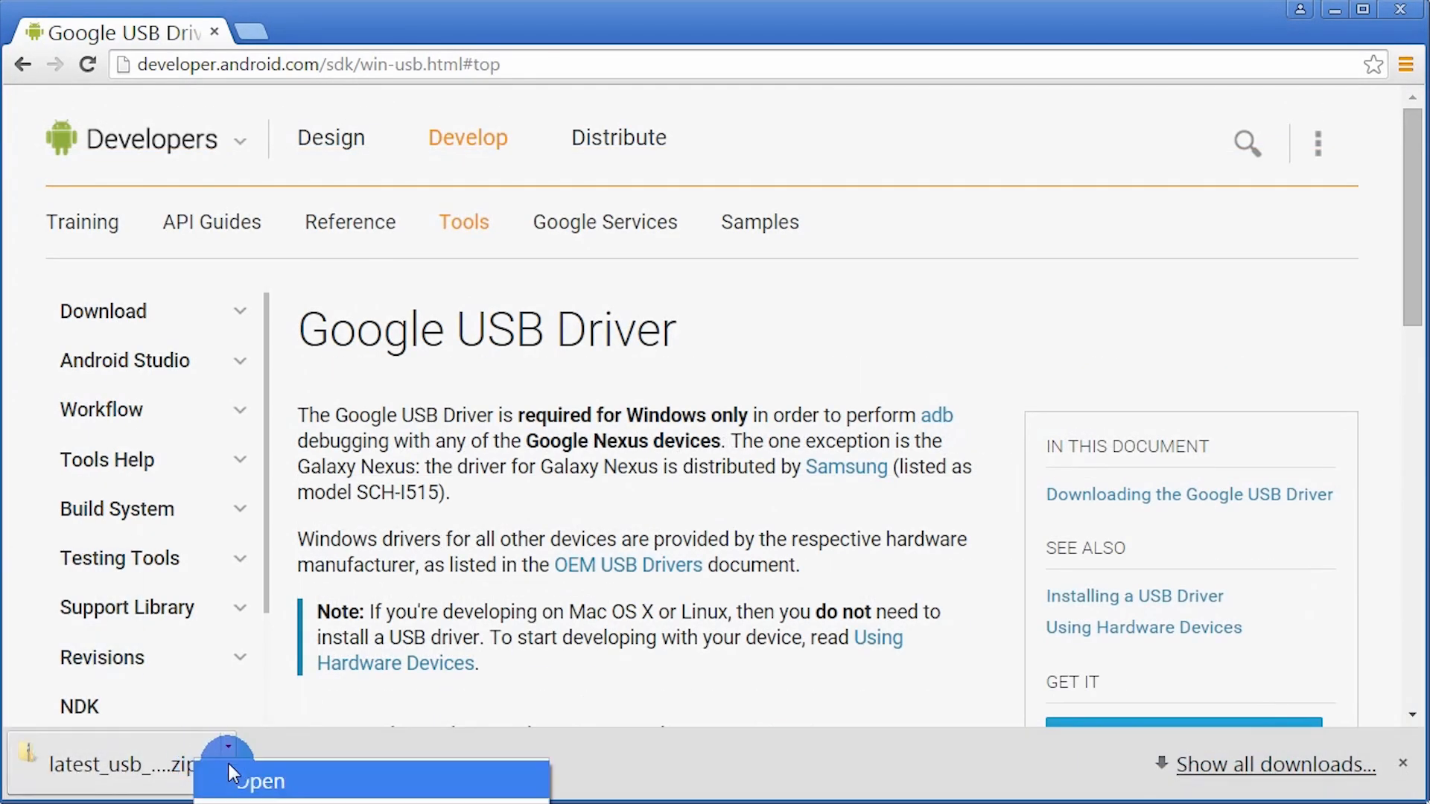
{"action": "left_click", "coordinate": [258, 781]}
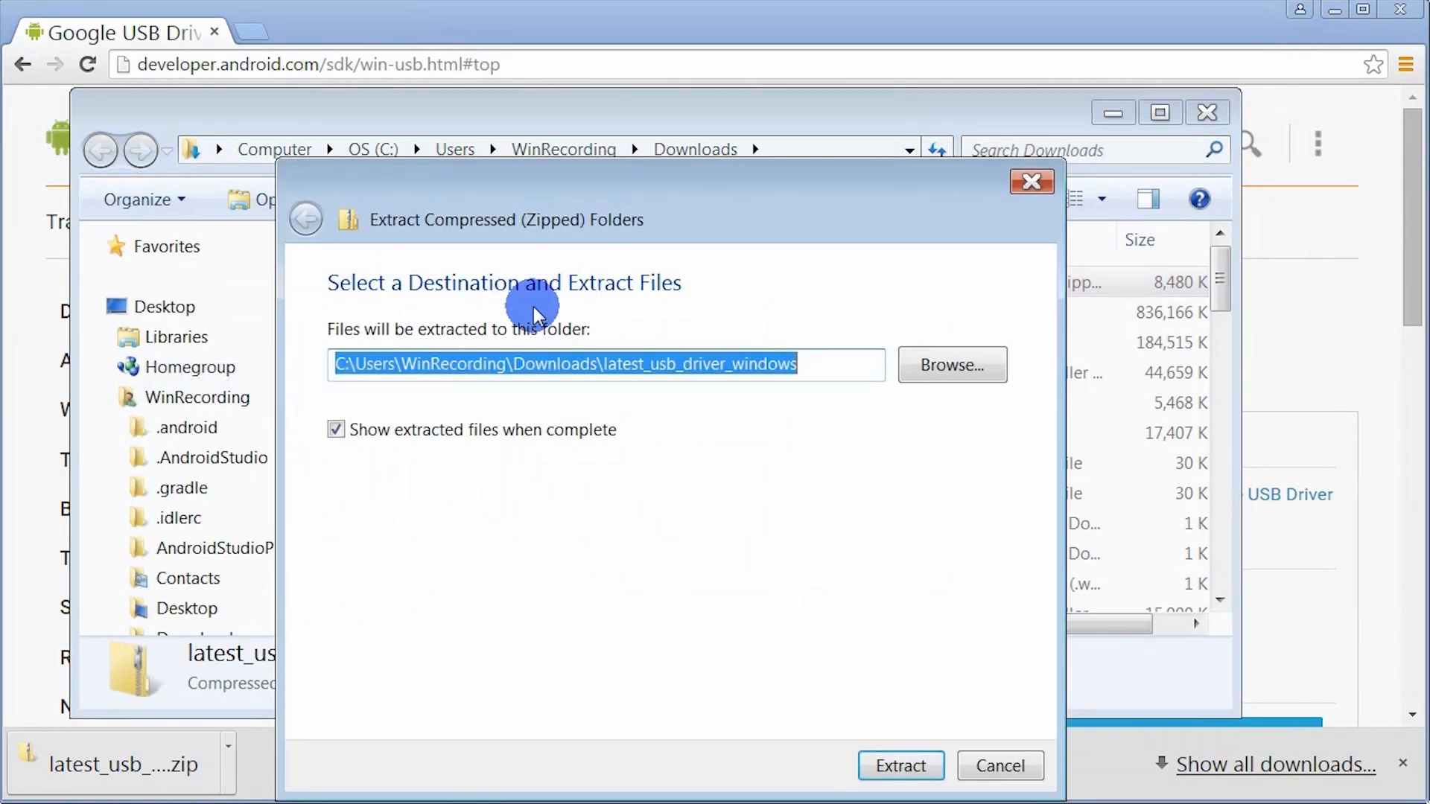
Step: Extract latest_usb_driver_windows.zip into Downloads and close the extracted folder window
{"action": "left_click", "coordinate": [899, 765]}
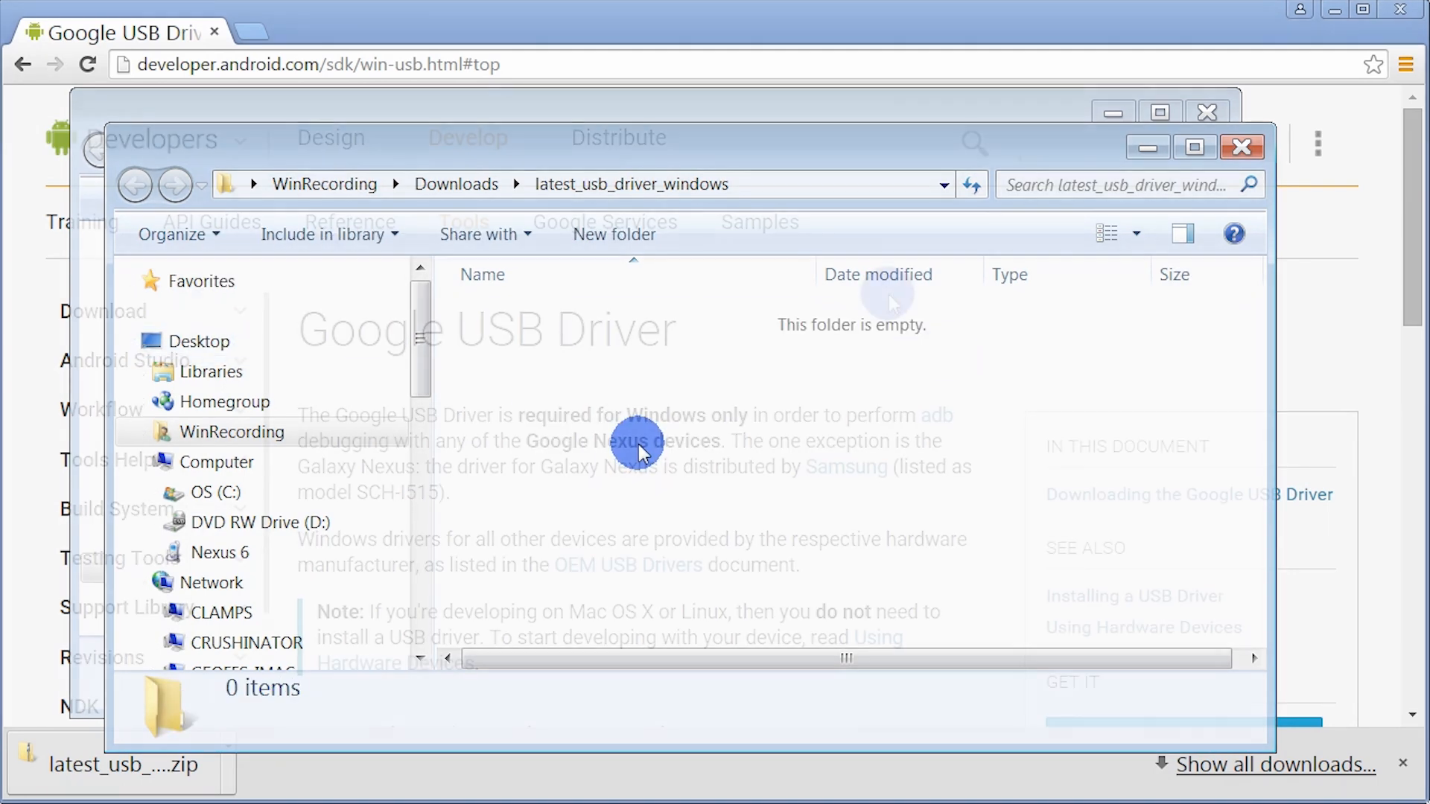
{"action": "left_click", "coordinate": [1240, 146]}
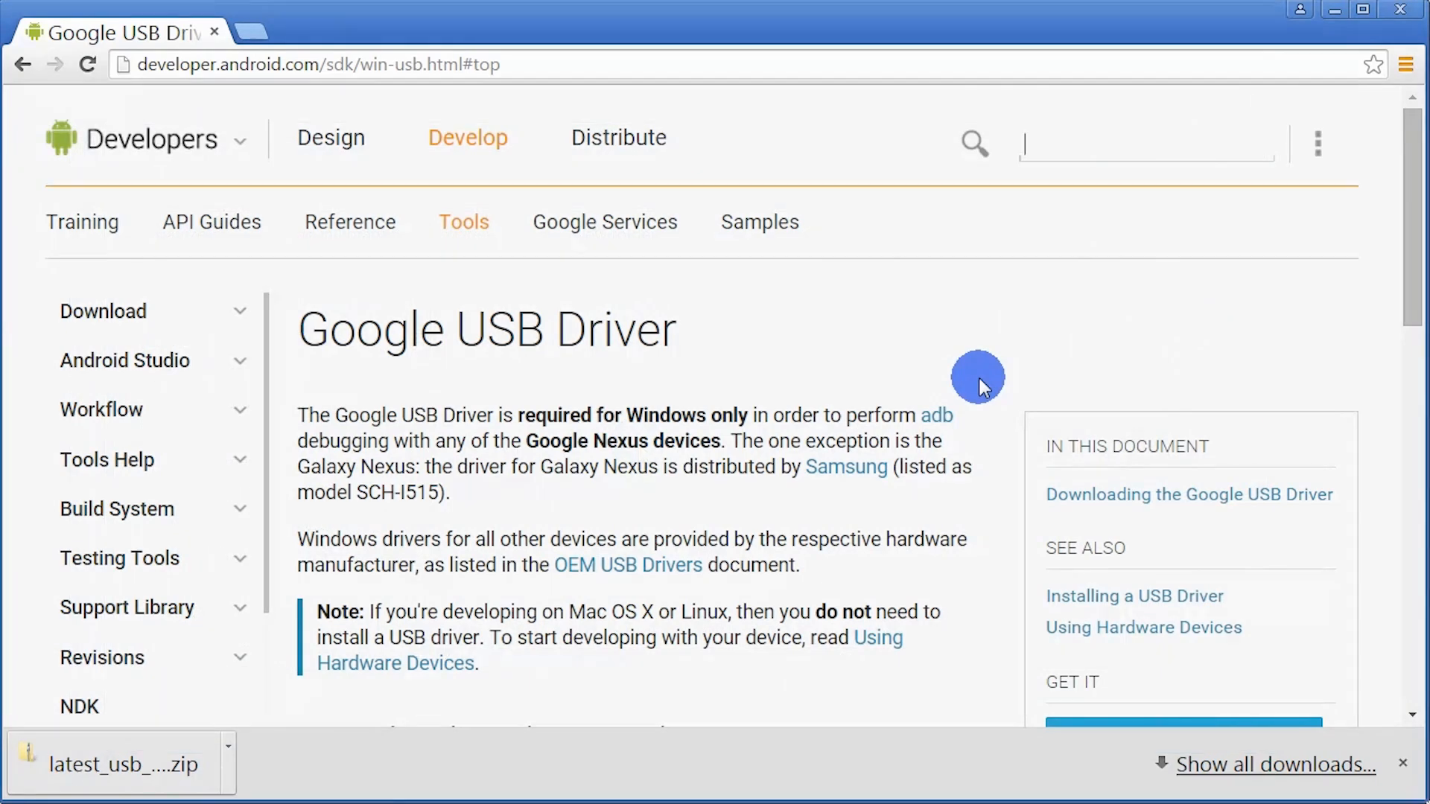
Step: Open Computer Management via Computer's Manage option and select Device Manager under System Tools
{"action": "left_click", "coordinate": [29, 777]}
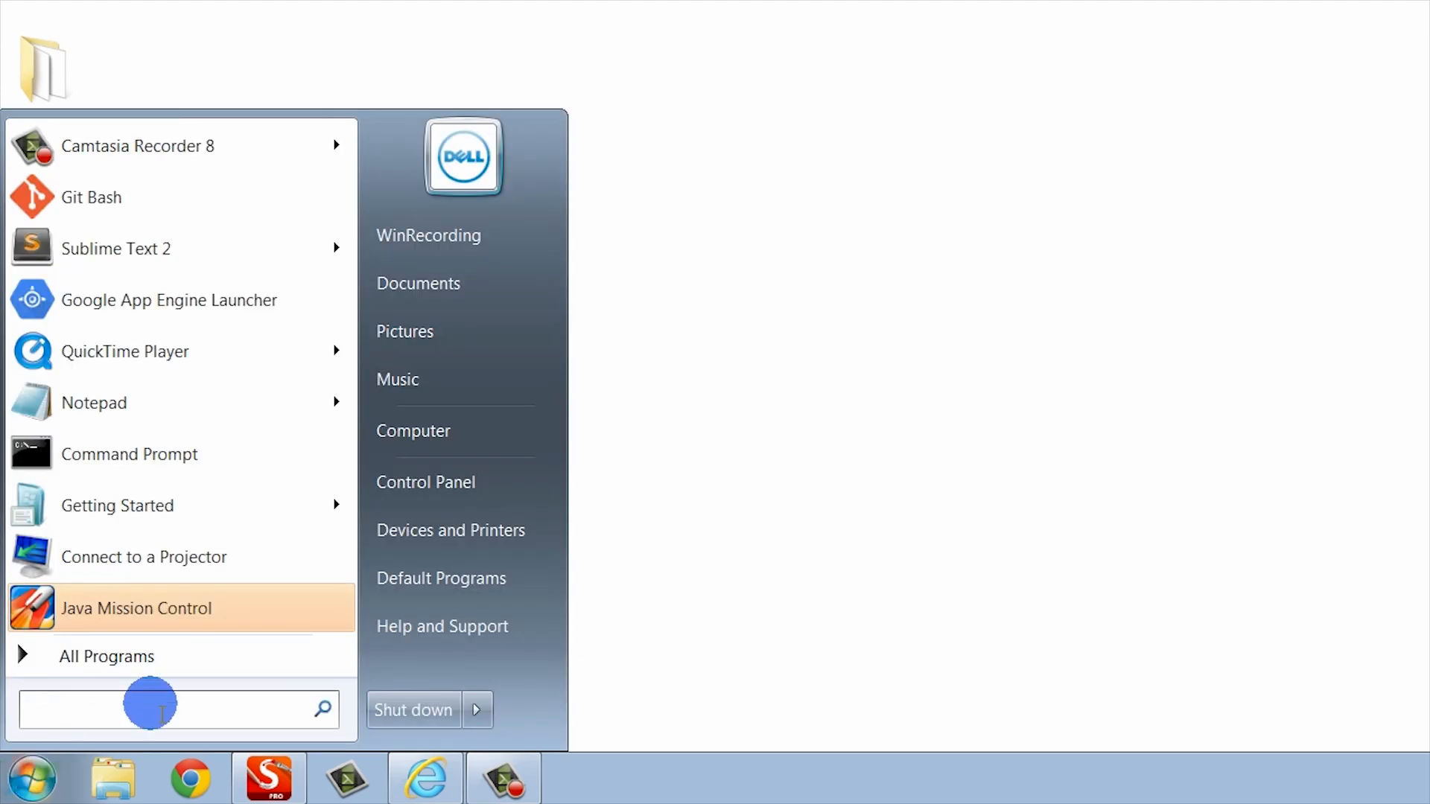
{"action": "left_click", "coordinate": [412, 430]}
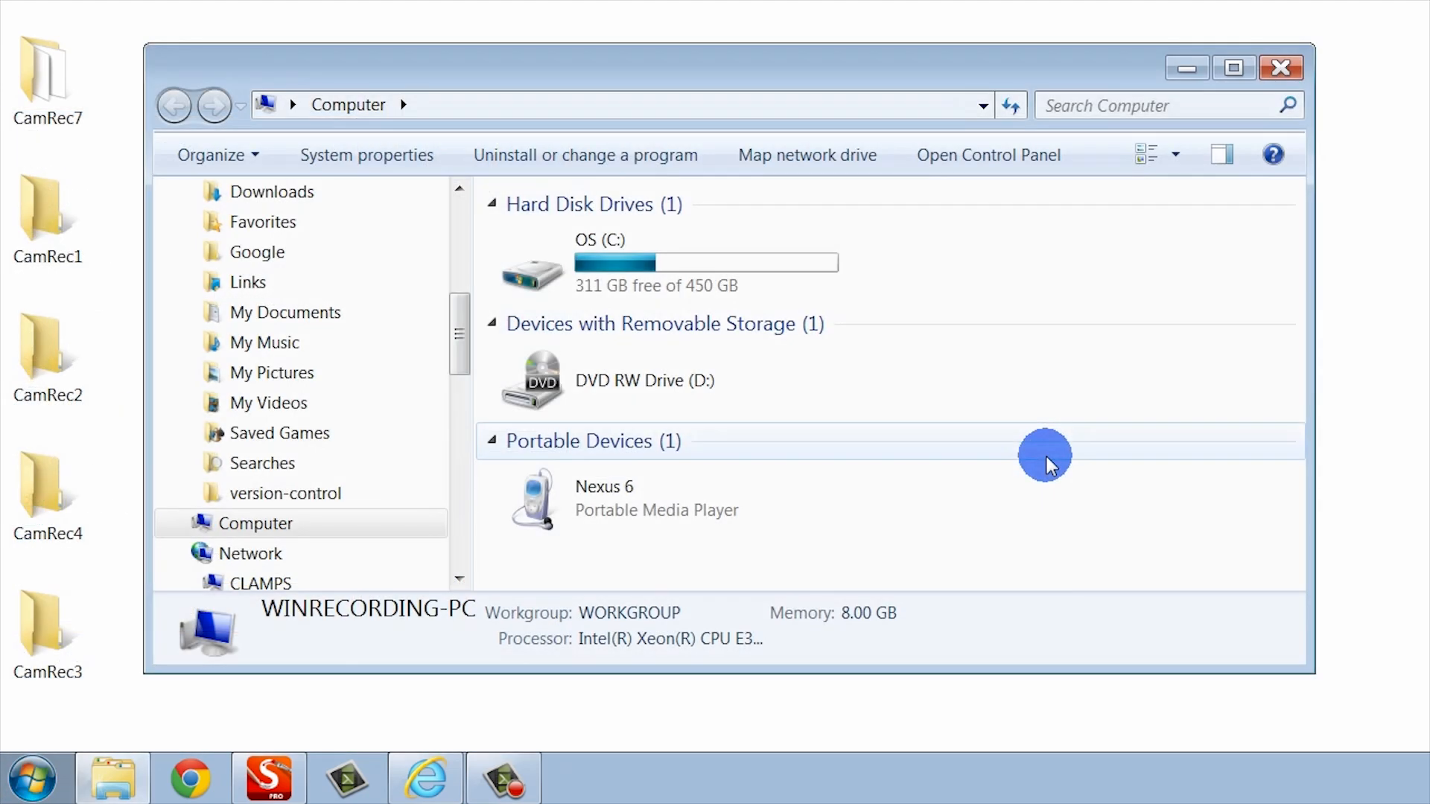
{"action": "mouse_move", "coordinate": [264, 523]}
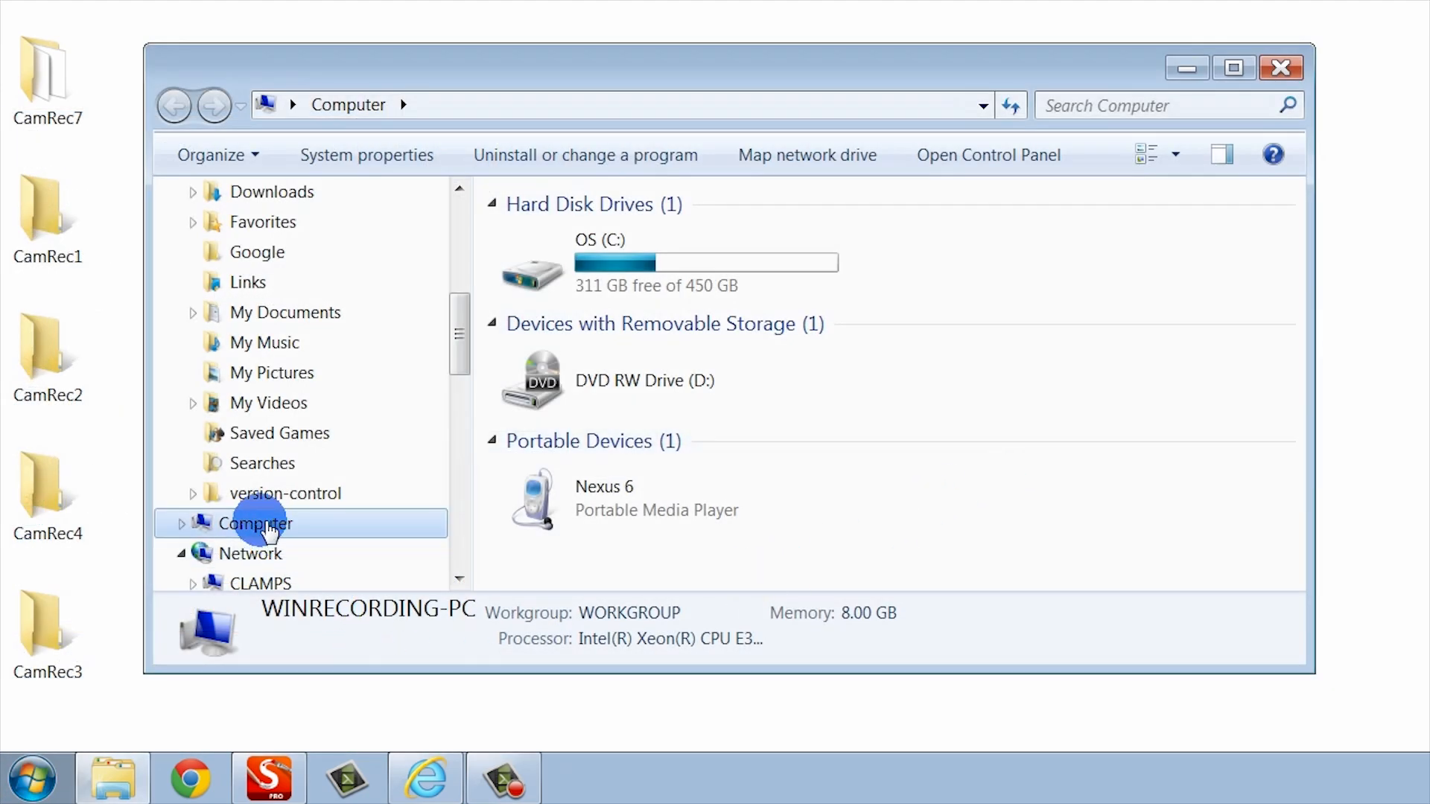
{"action": "right_click", "coordinate": [255, 523]}
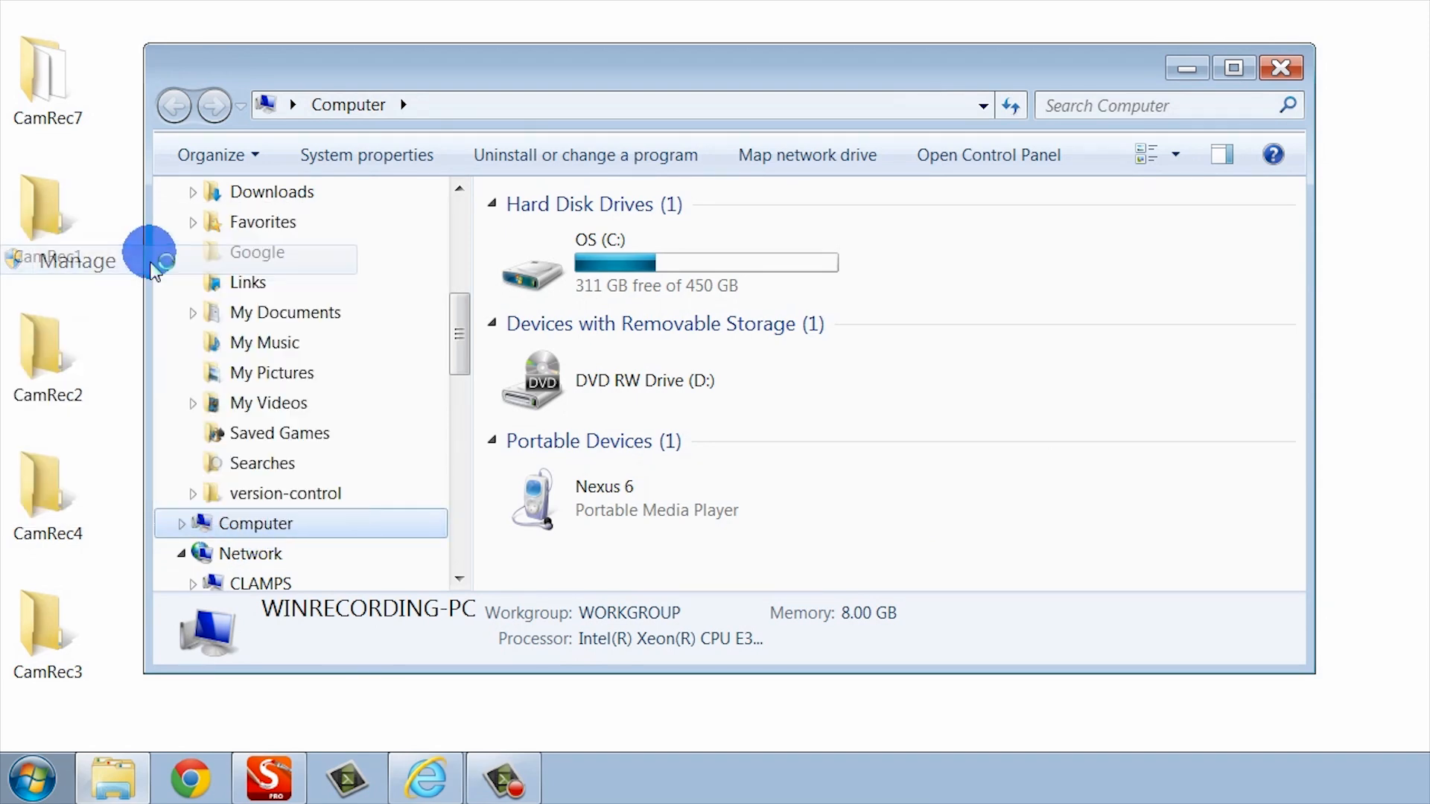
{"action": "left_click", "coordinate": [79, 260]}
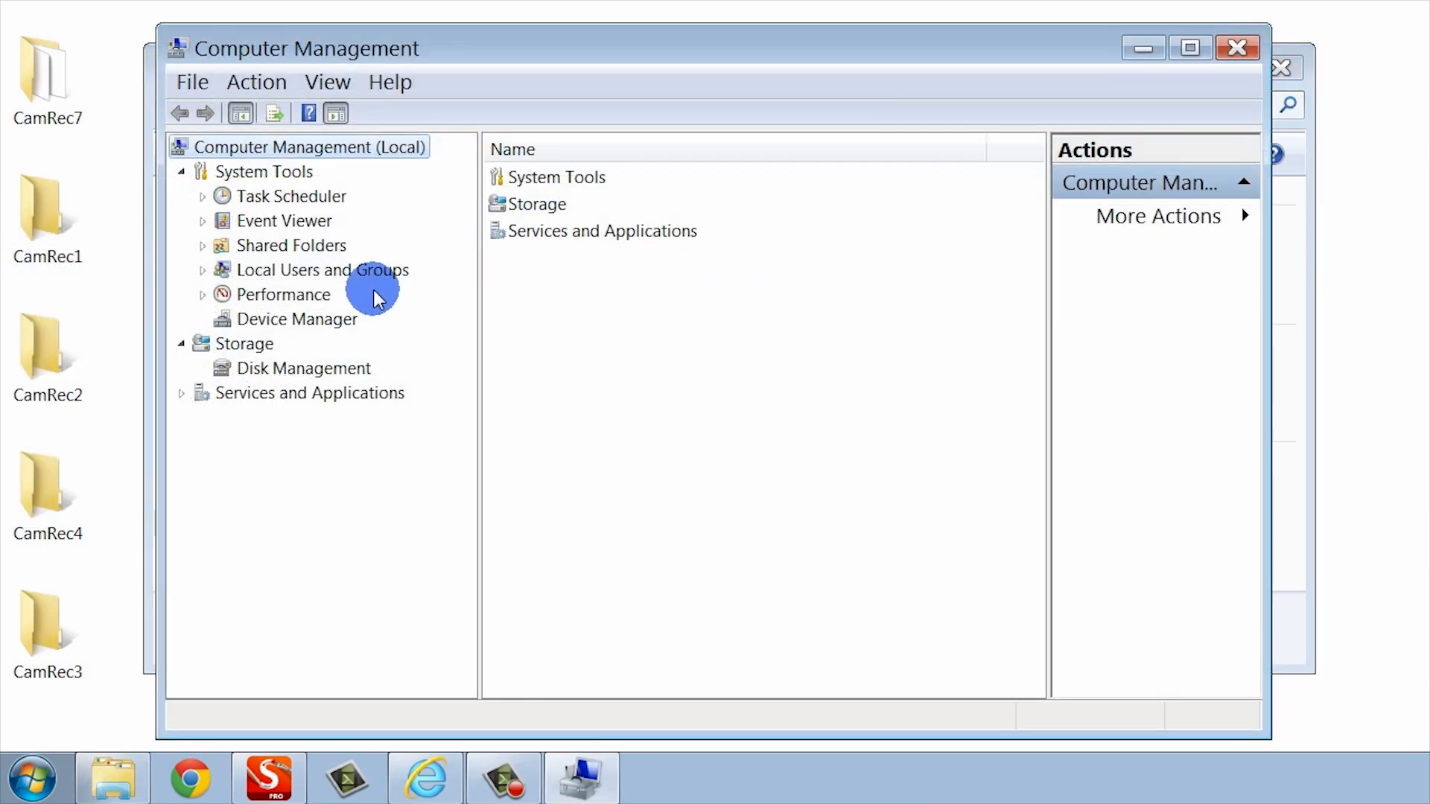
{"action": "left_click", "coordinate": [296, 318]}
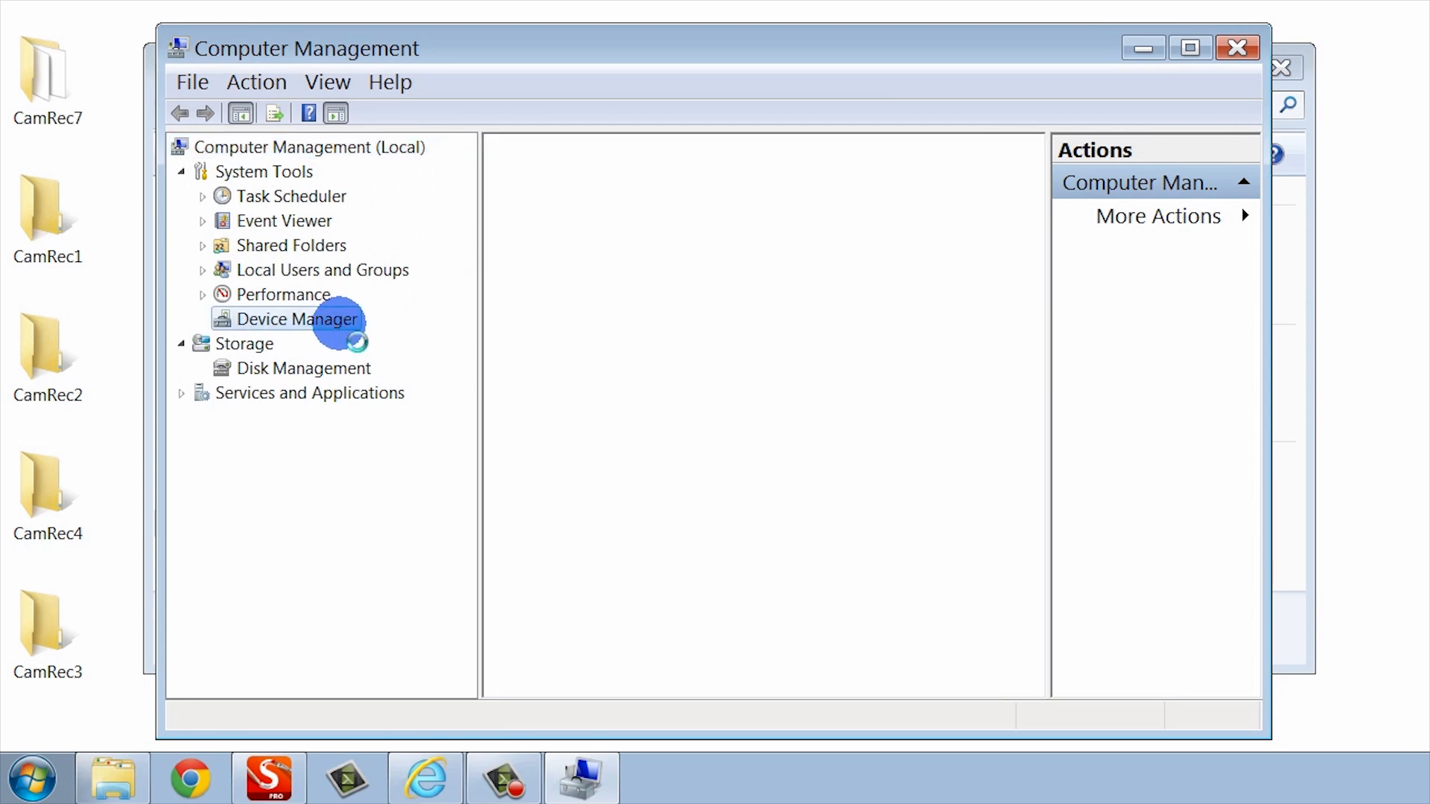
Step: Expand Other devices in Device Manager to show the ADB Interface device
{"action": "left_click", "coordinate": [297, 319]}
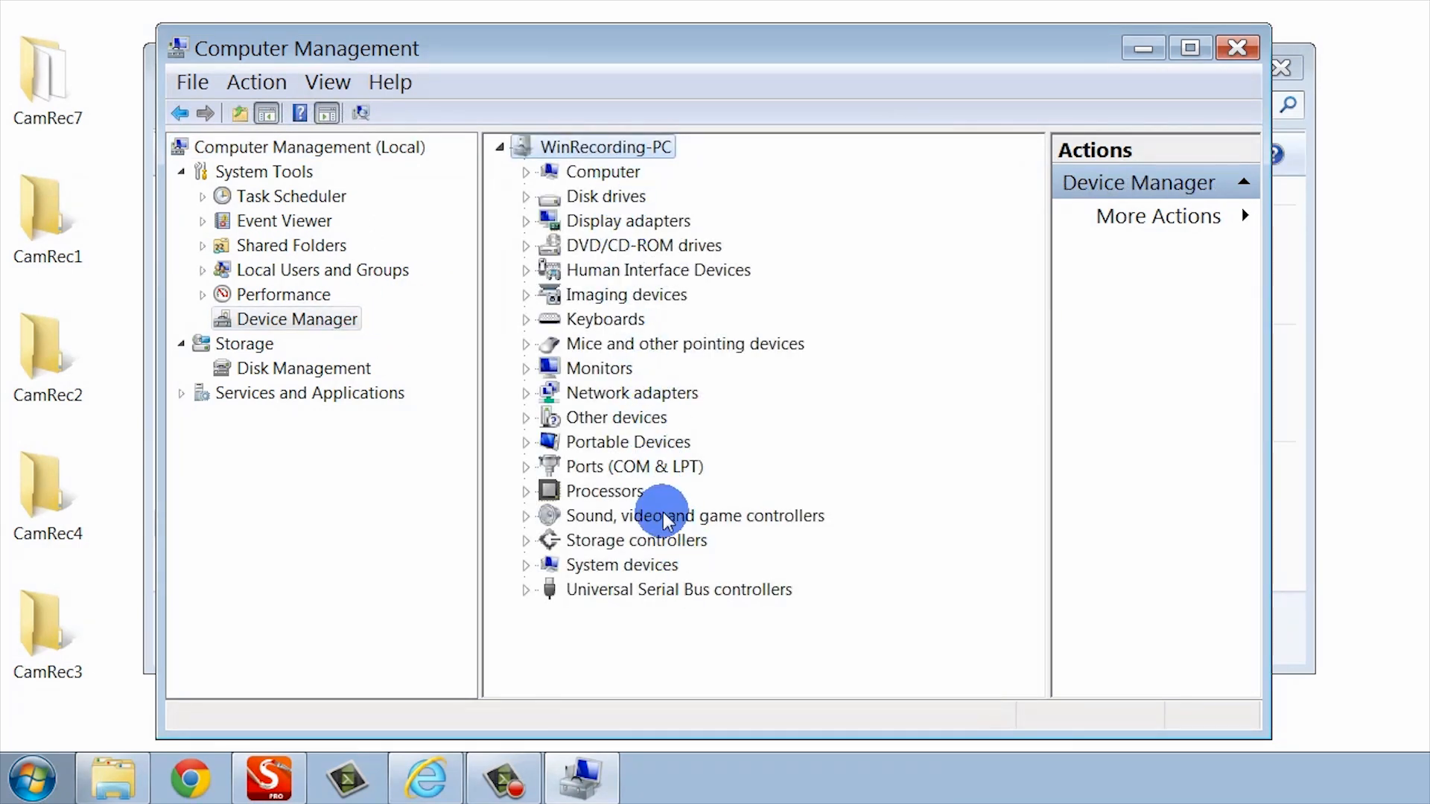
{"action": "mouse_move", "coordinate": [625, 418]}
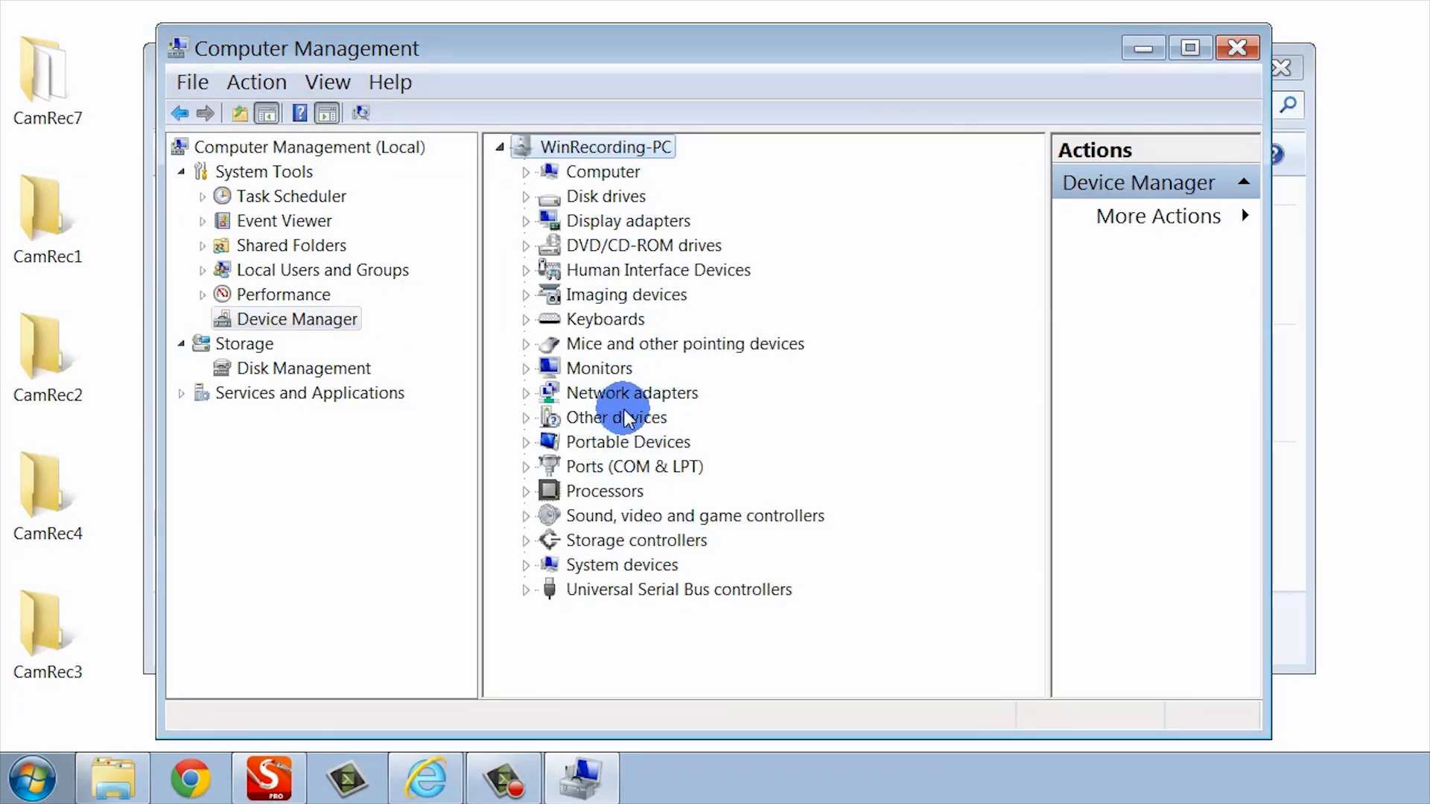
{"action": "left_click", "coordinate": [528, 417]}
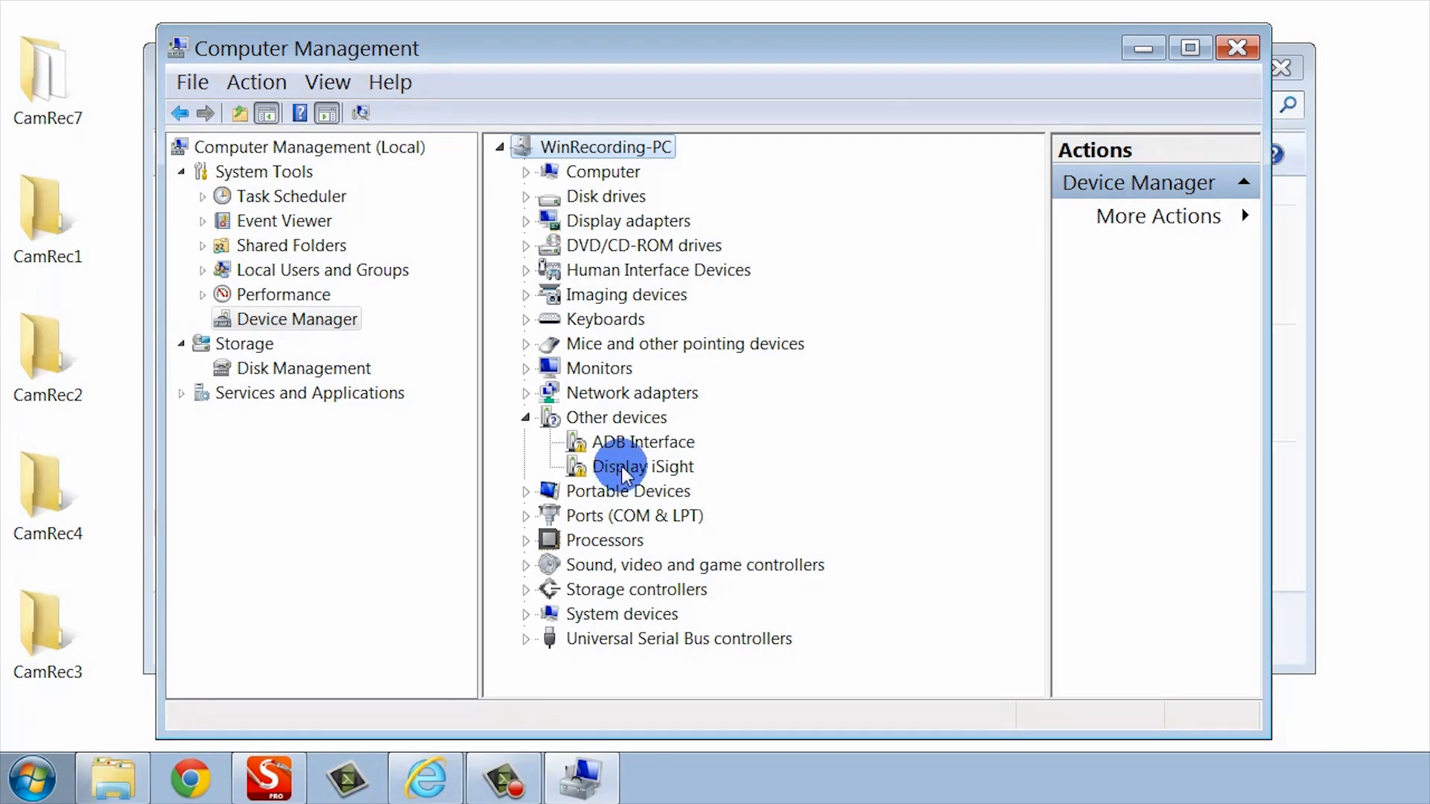
{"action": "mouse_move", "coordinate": [624, 454]}
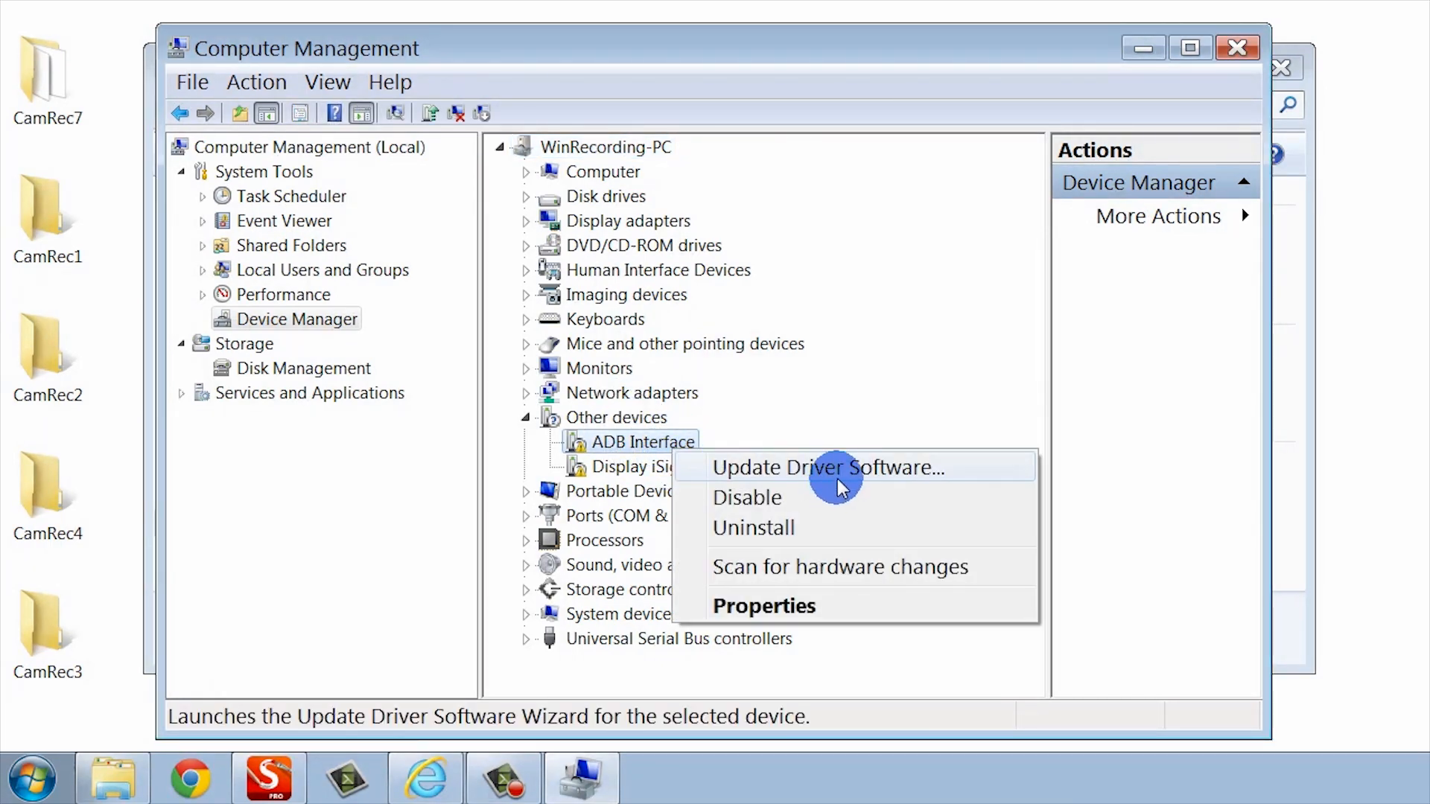
Step: Update ADB Interface driver by browsing the computer and choosing the Desktop folder
{"action": "left_click", "coordinate": [828, 467]}
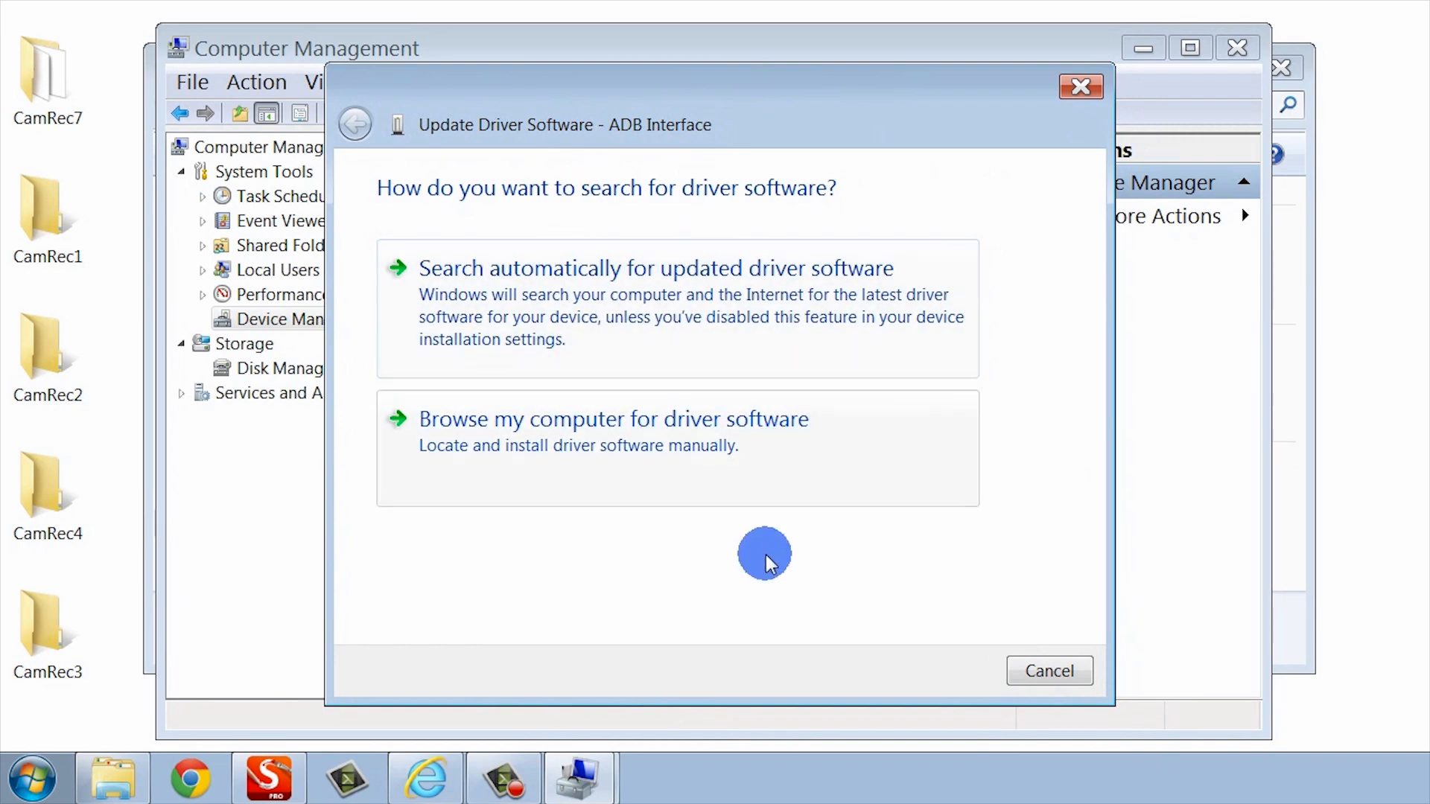
{"action": "mouse_move", "coordinate": [649, 470]}
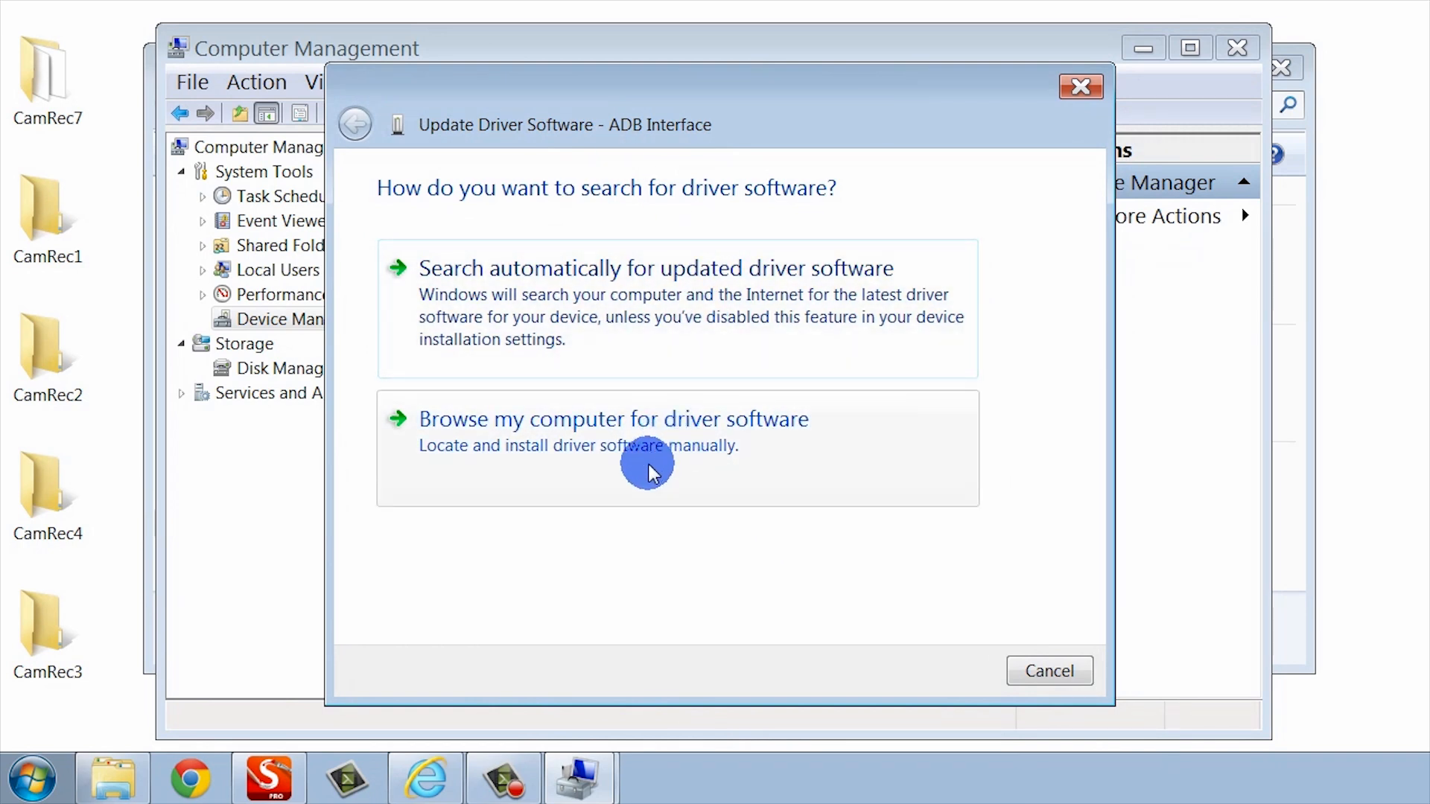
{"action": "mouse_move", "coordinate": [616, 490]}
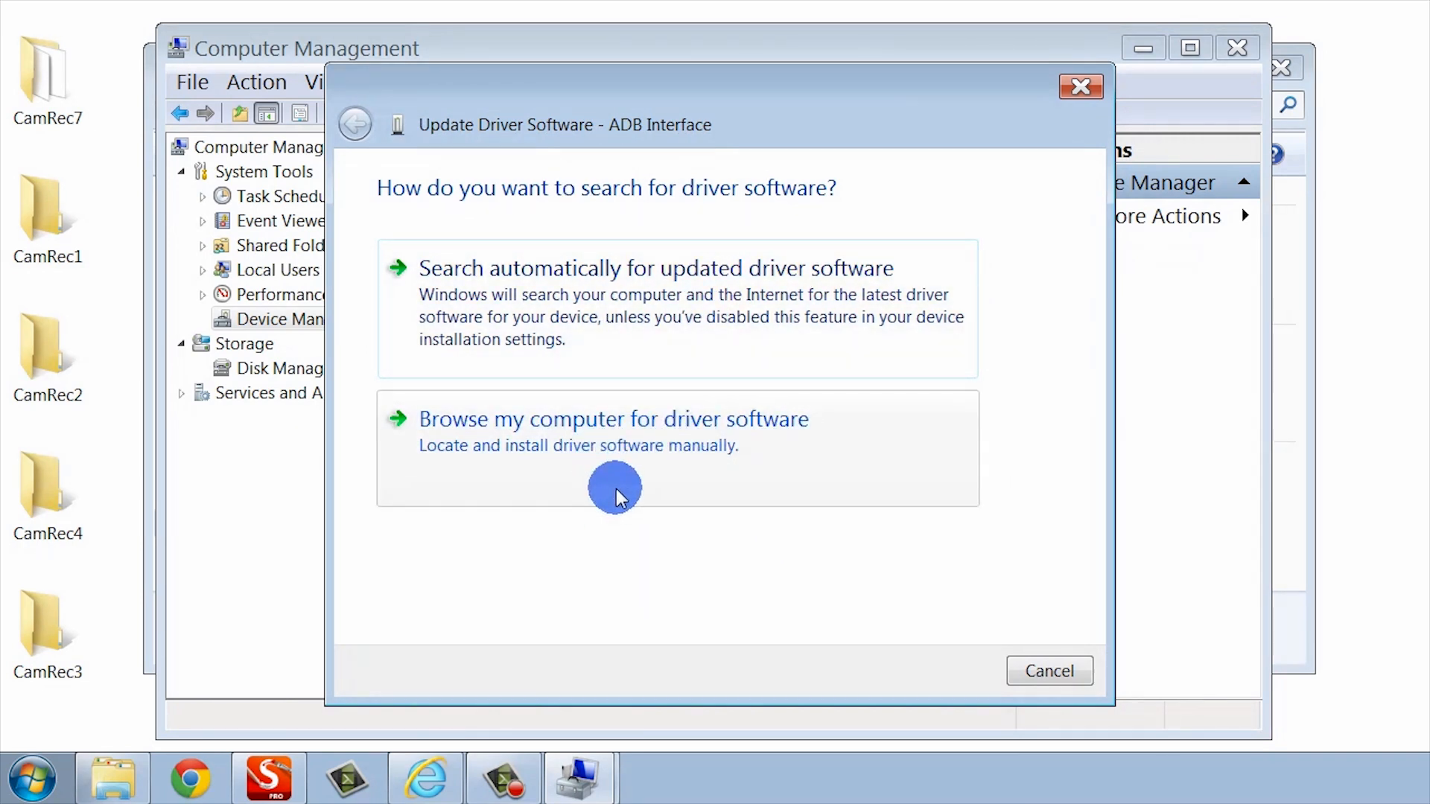
{"action": "mouse_move", "coordinate": [625, 452]}
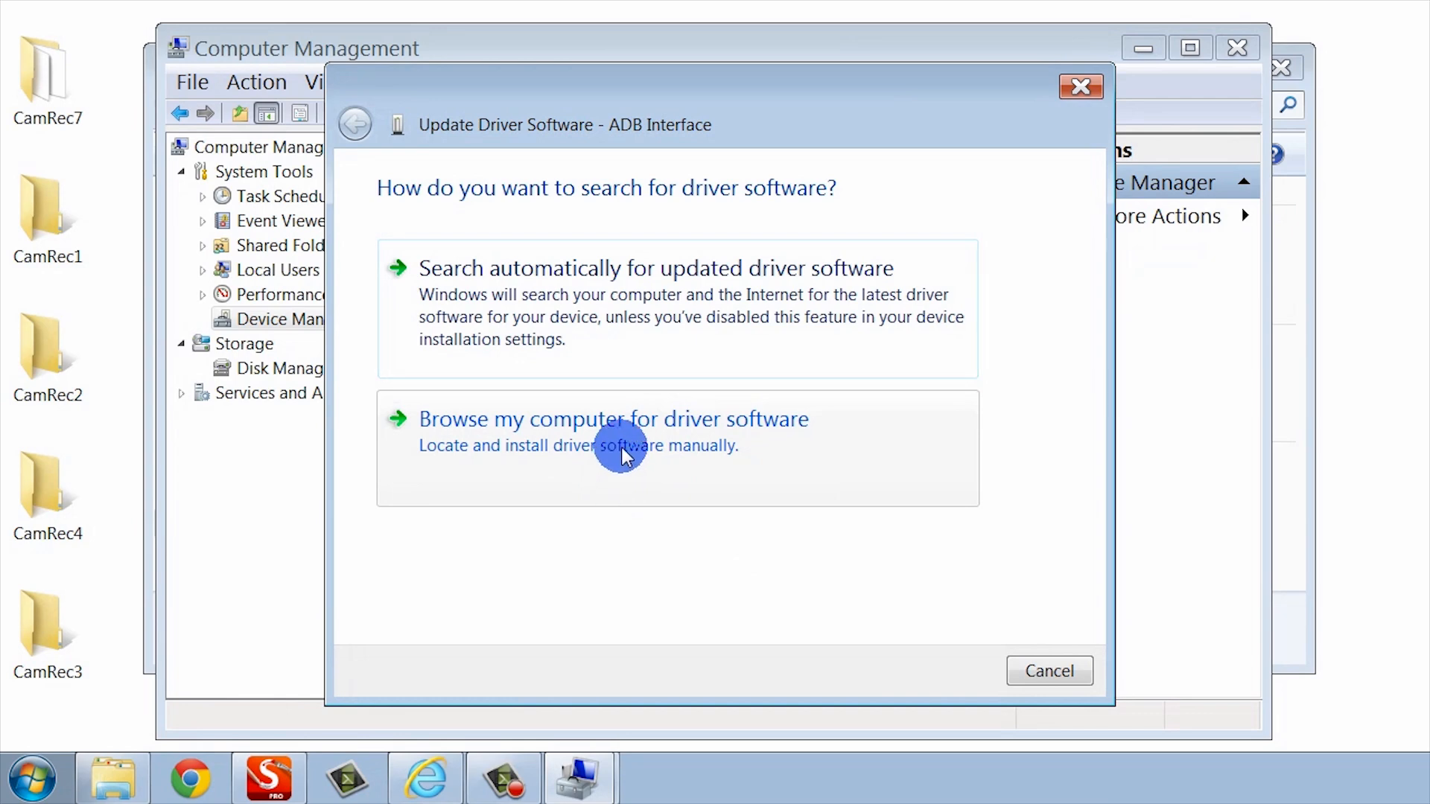
{"action": "left_click", "coordinate": [612, 419]}
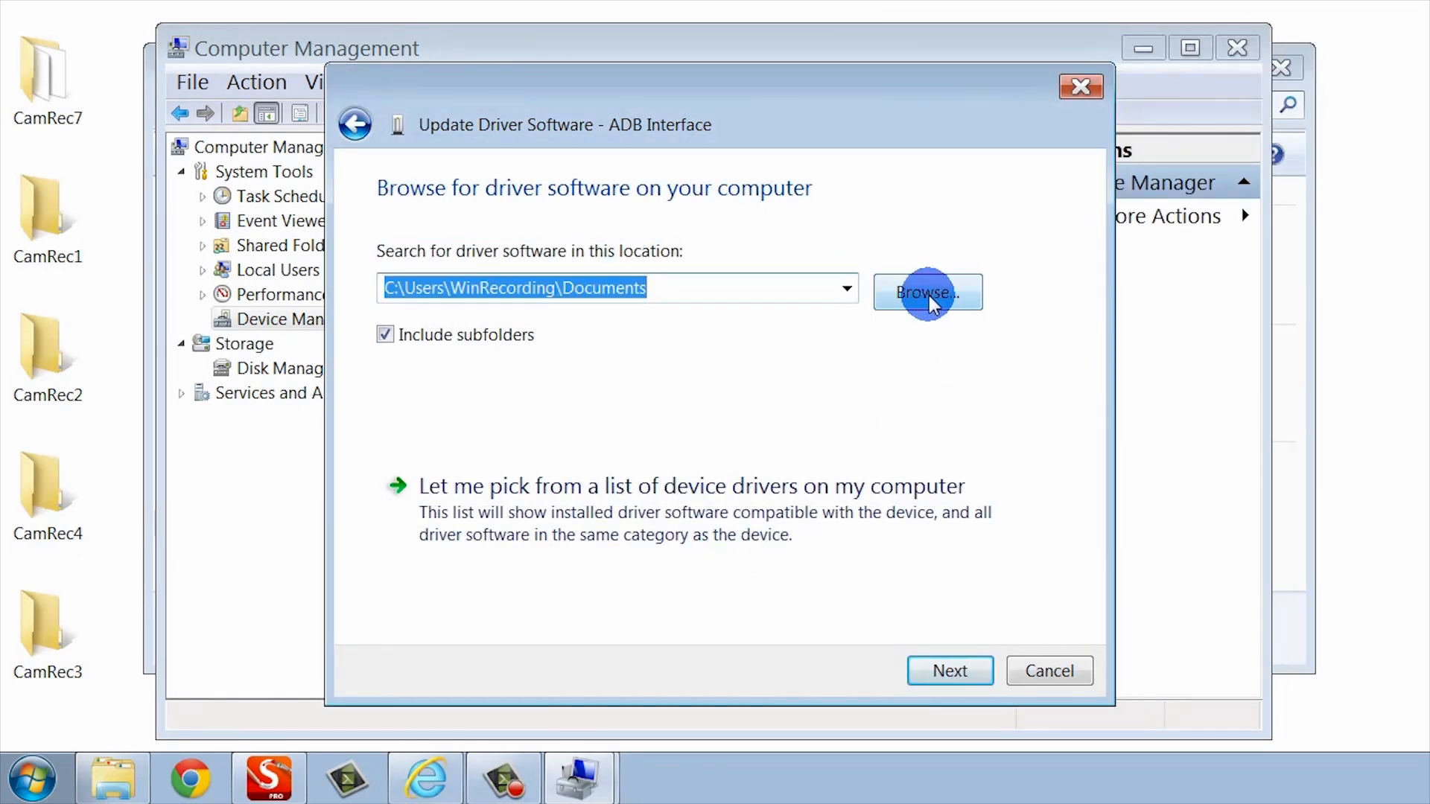
{"action": "left_click", "coordinate": [926, 292]}
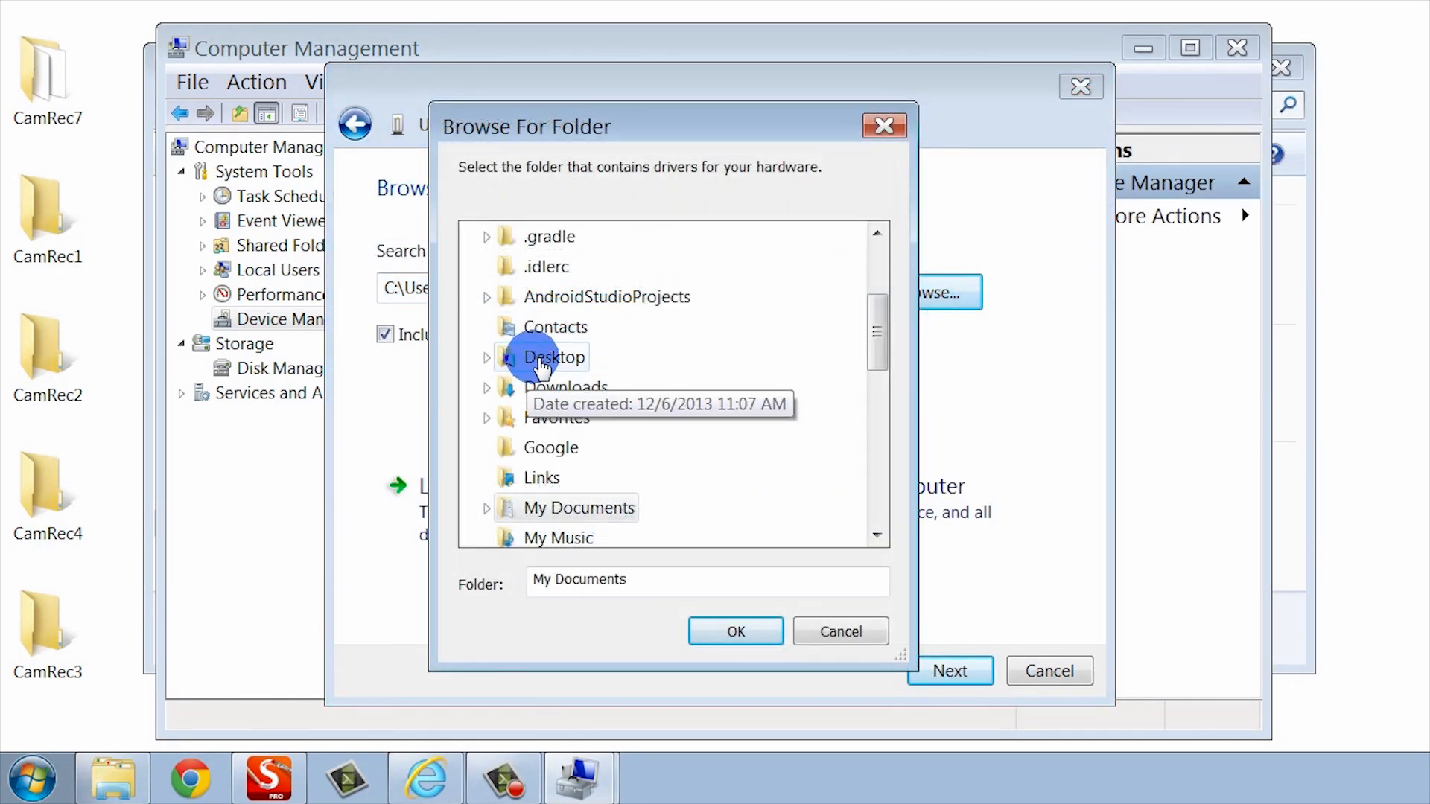
{"action": "left_click", "coordinate": [735, 631]}
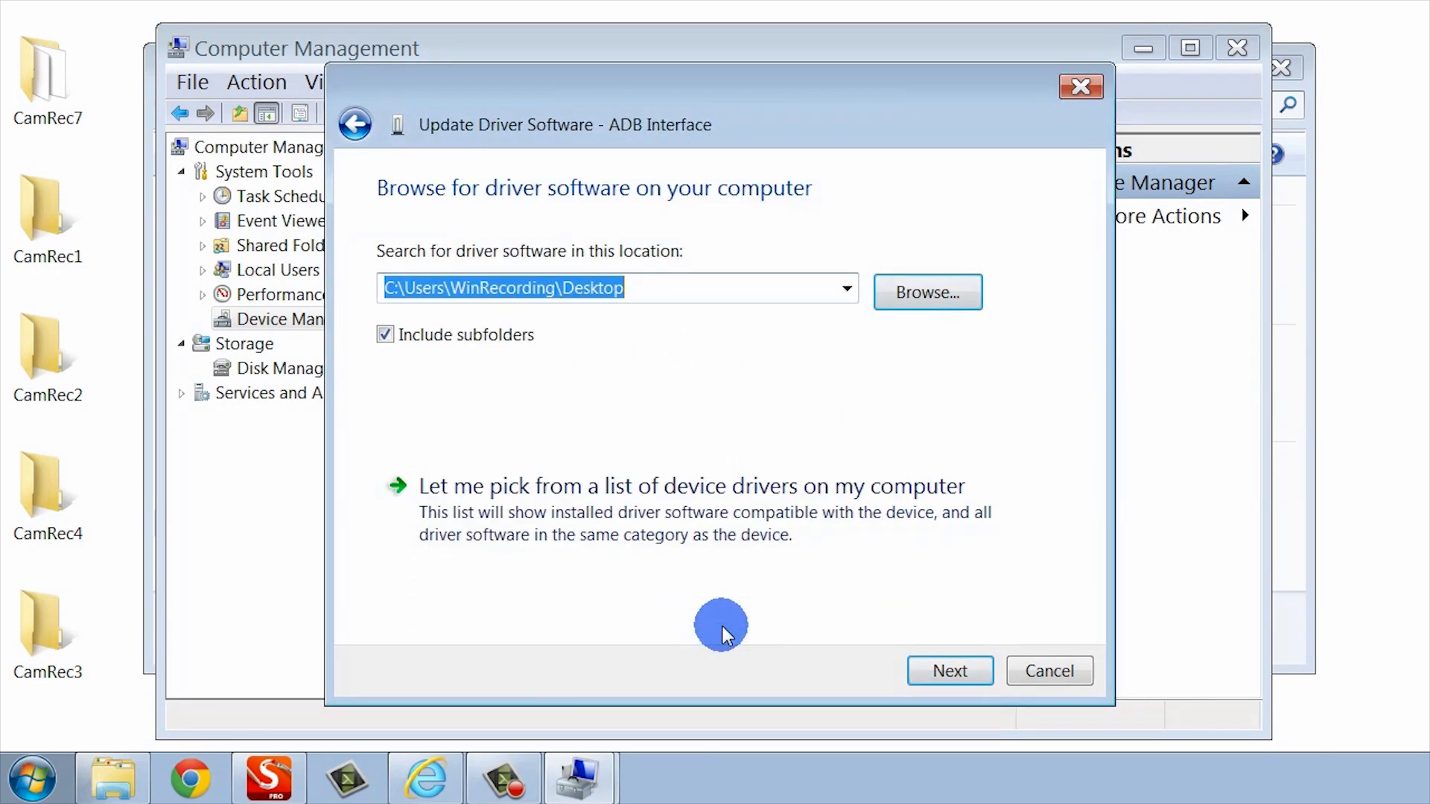
Step: Install the Google driver as Android Composite ADB Interface, dismiss AutoPlay, and close the wizard
{"action": "left_click", "coordinate": [948, 670]}
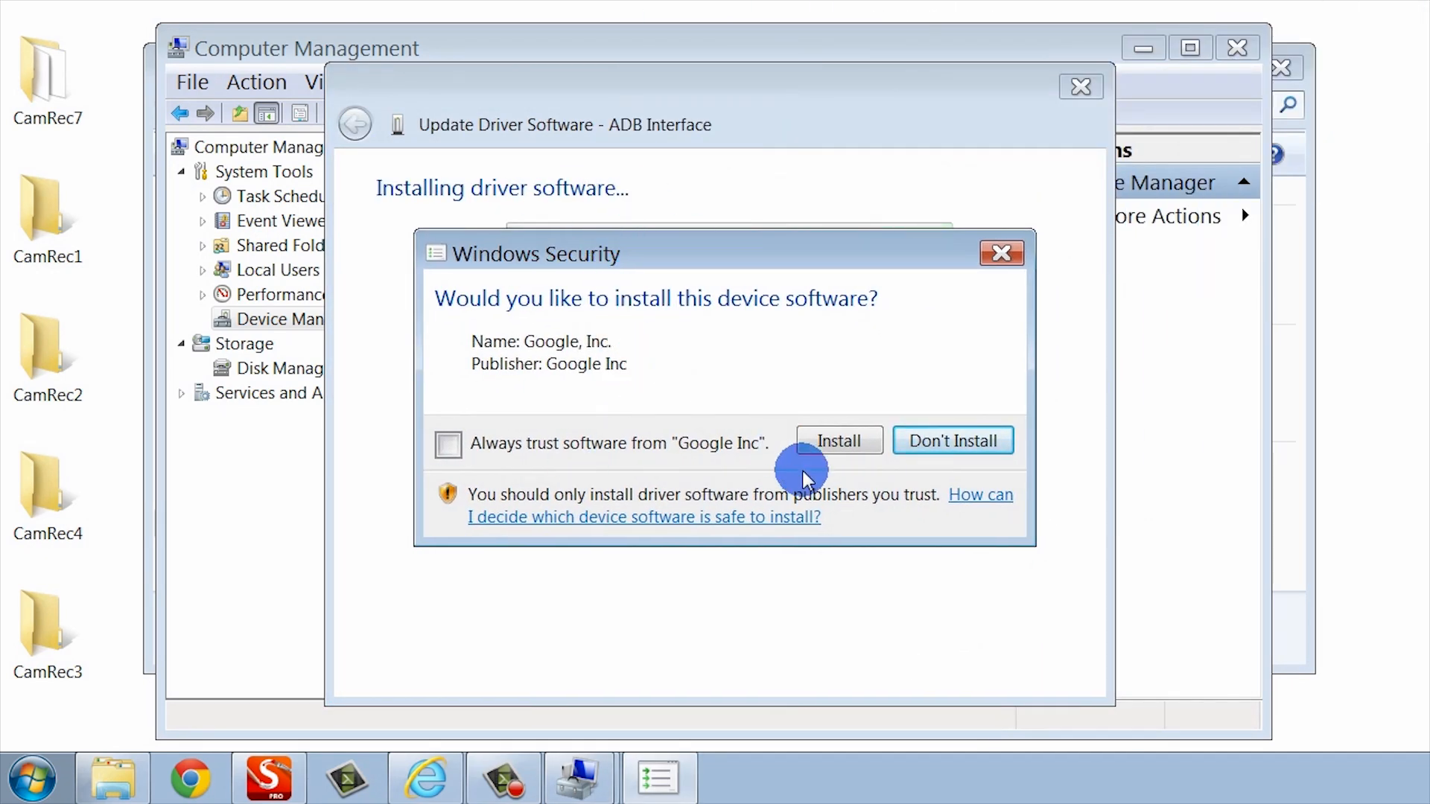
{"action": "left_click", "coordinate": [836, 440]}
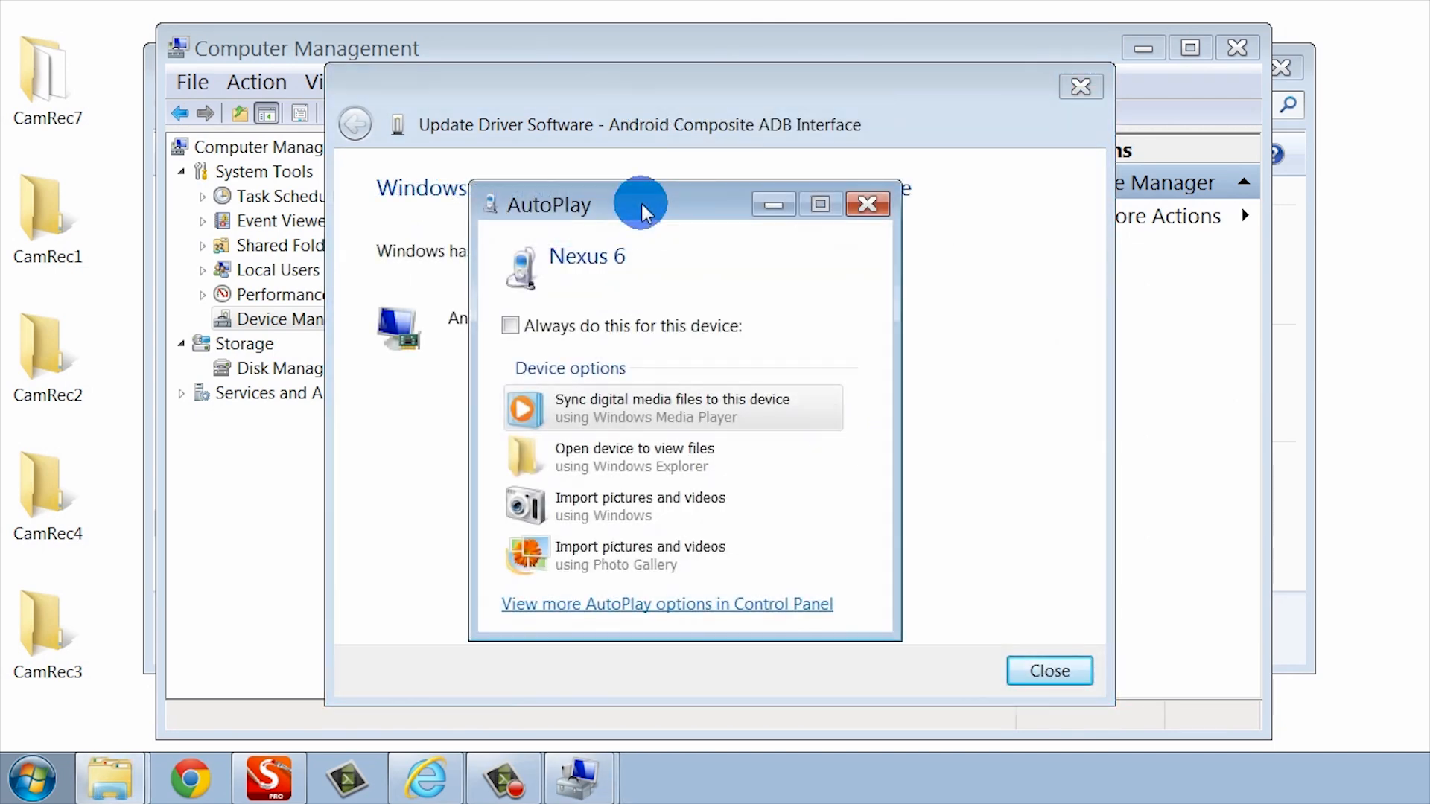
{"action": "mouse_move", "coordinate": [543, 354]}
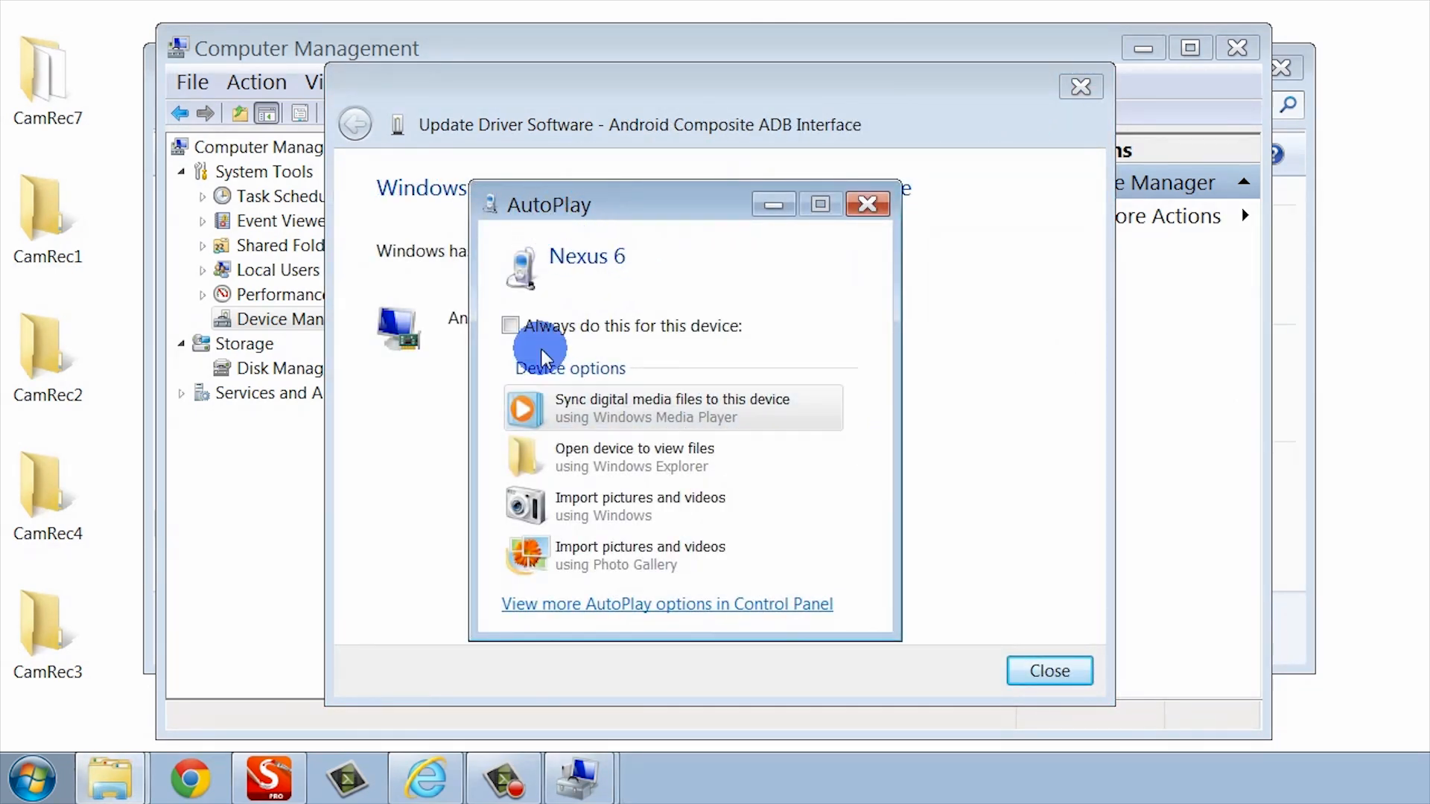
{"action": "mouse_move", "coordinate": [561, 265]}
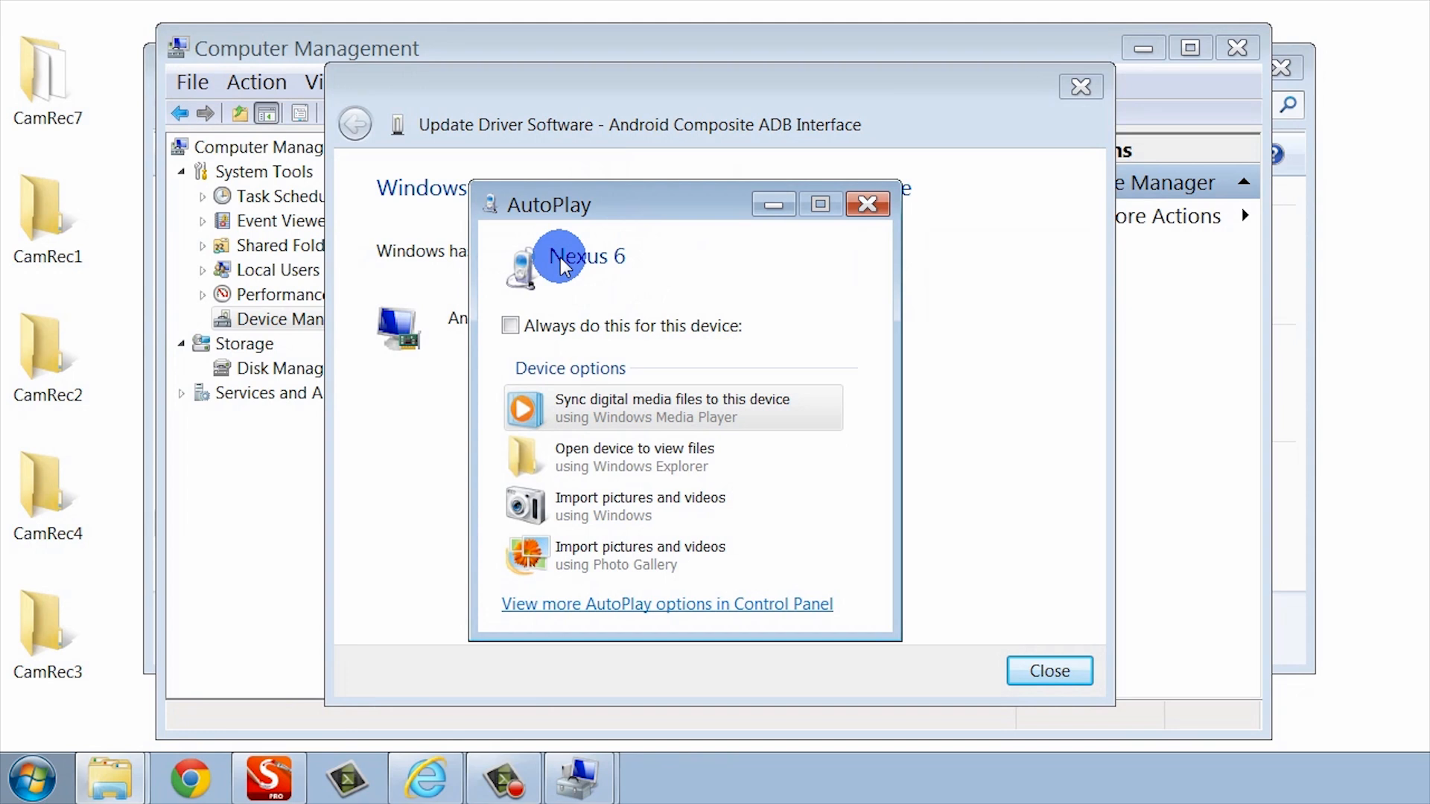
{"action": "mouse_move", "coordinate": [854, 125]}
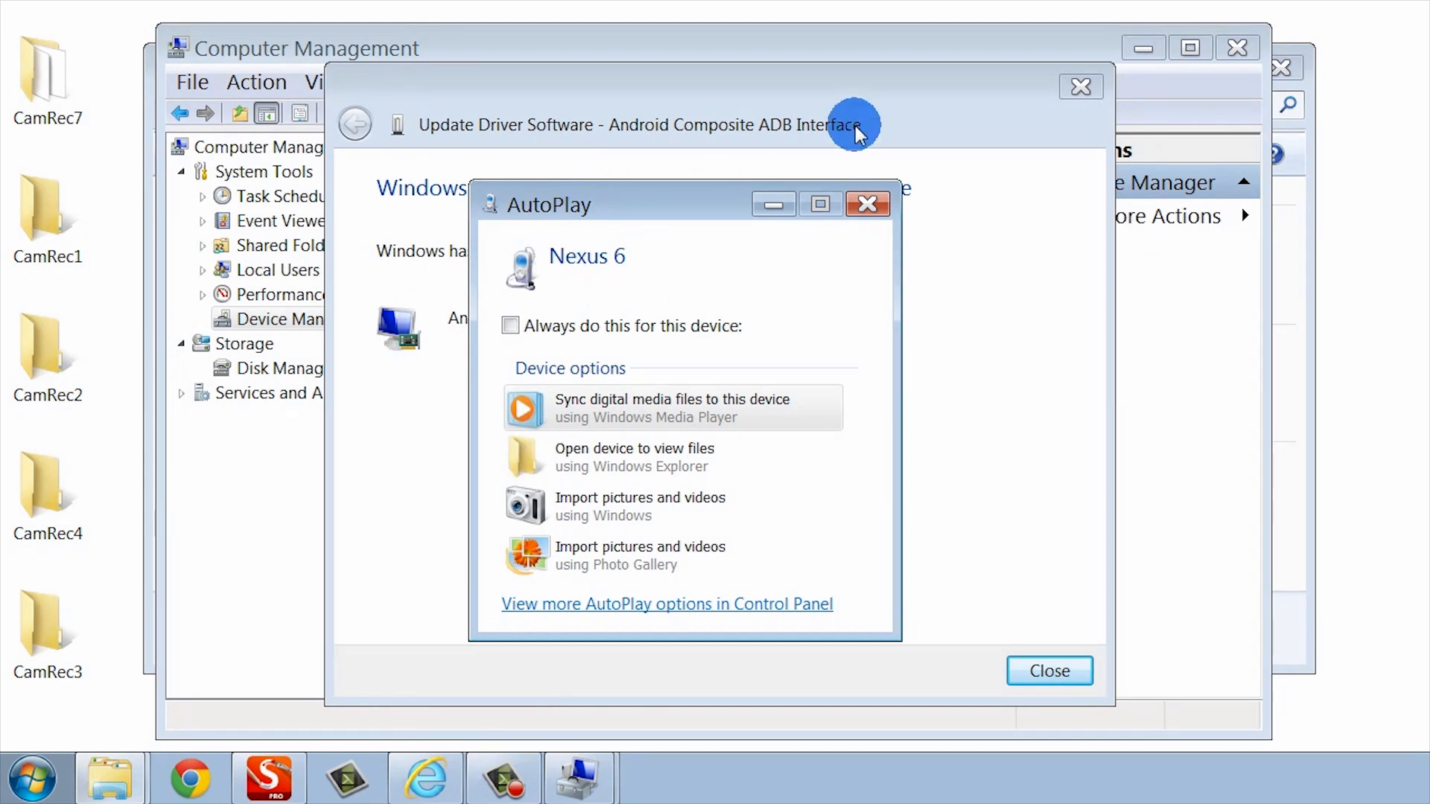
{"action": "left_click", "coordinate": [866, 204]}
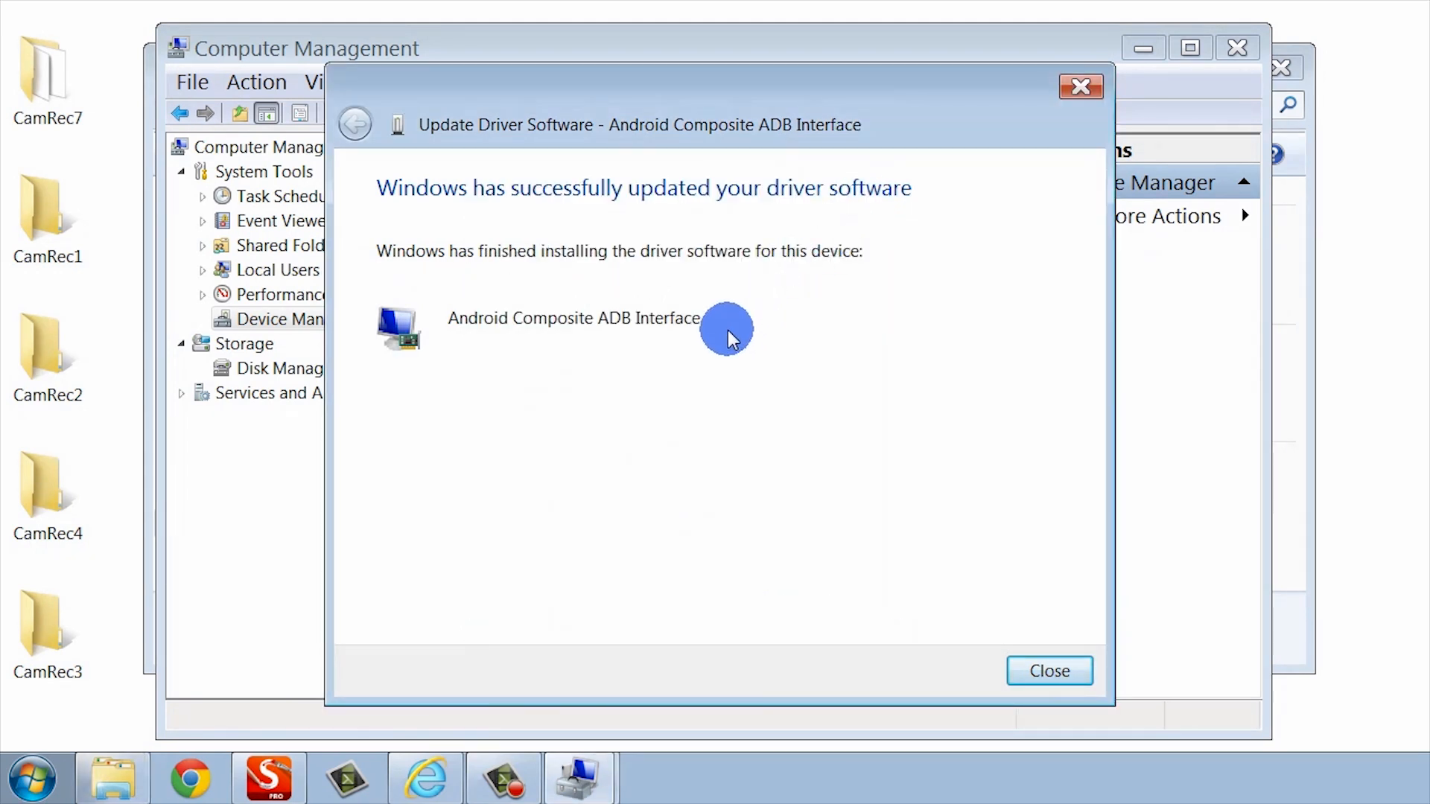
{"action": "mouse_move", "coordinate": [880, 306]}
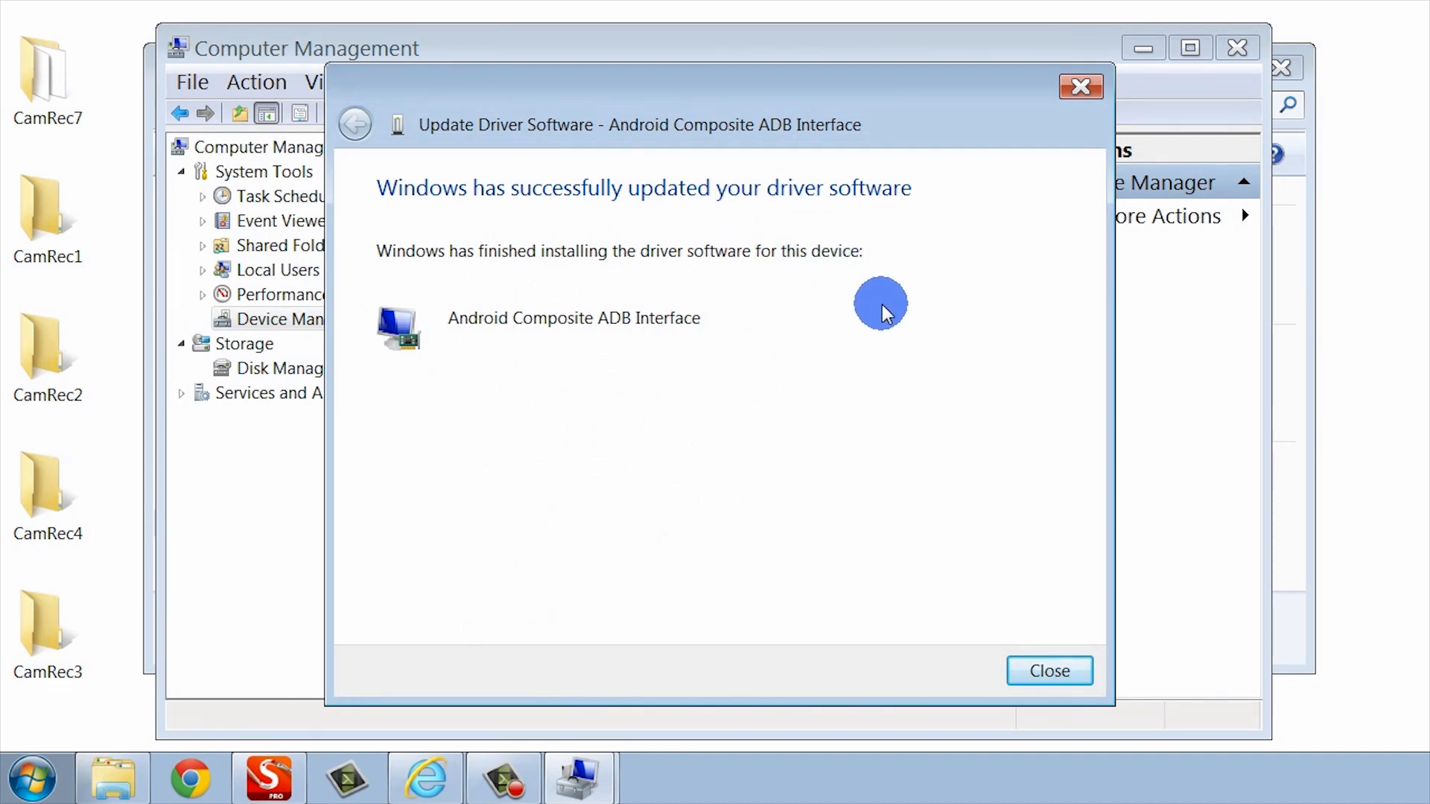
{"action": "mouse_move", "coordinate": [671, 223]}
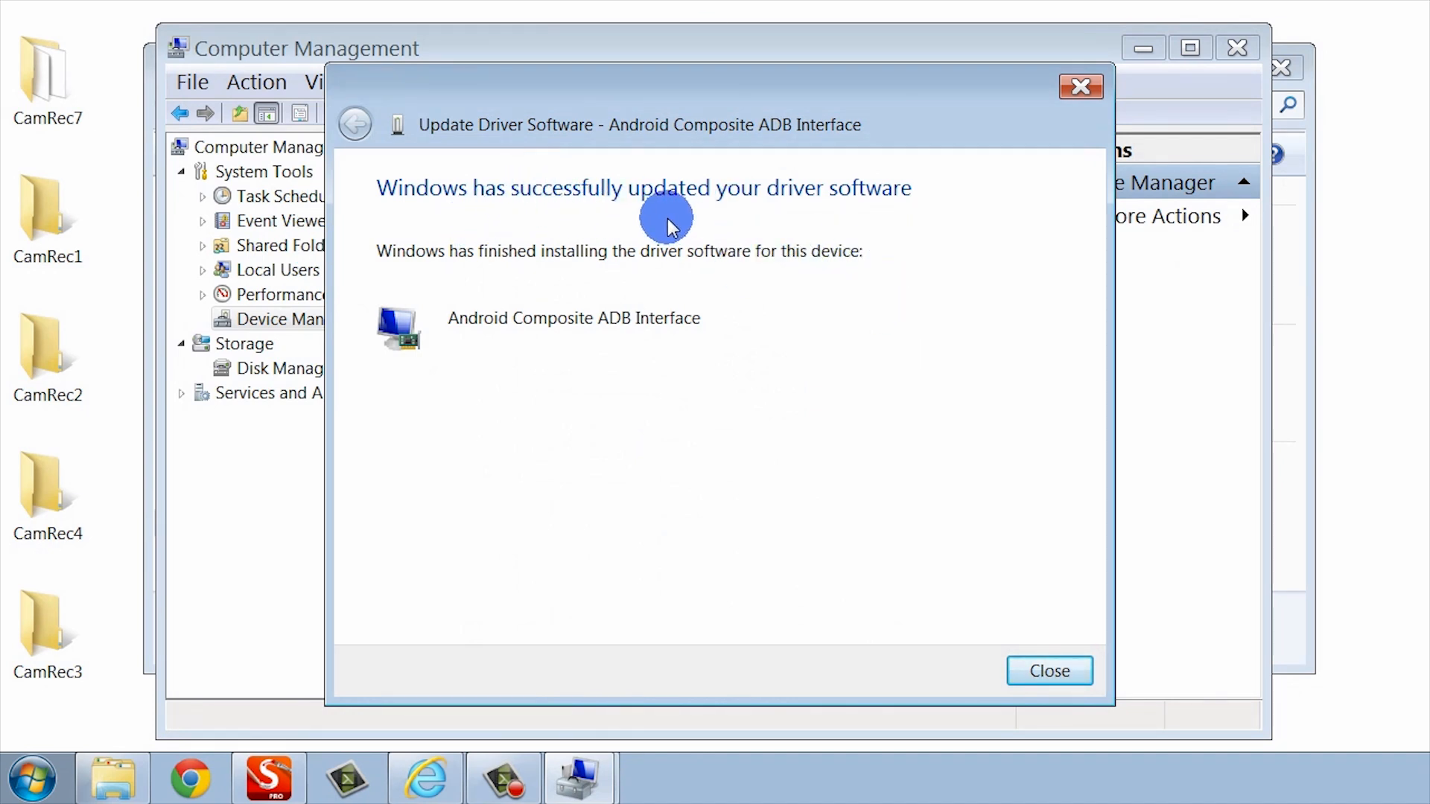
{"action": "left_click", "coordinate": [1049, 670]}
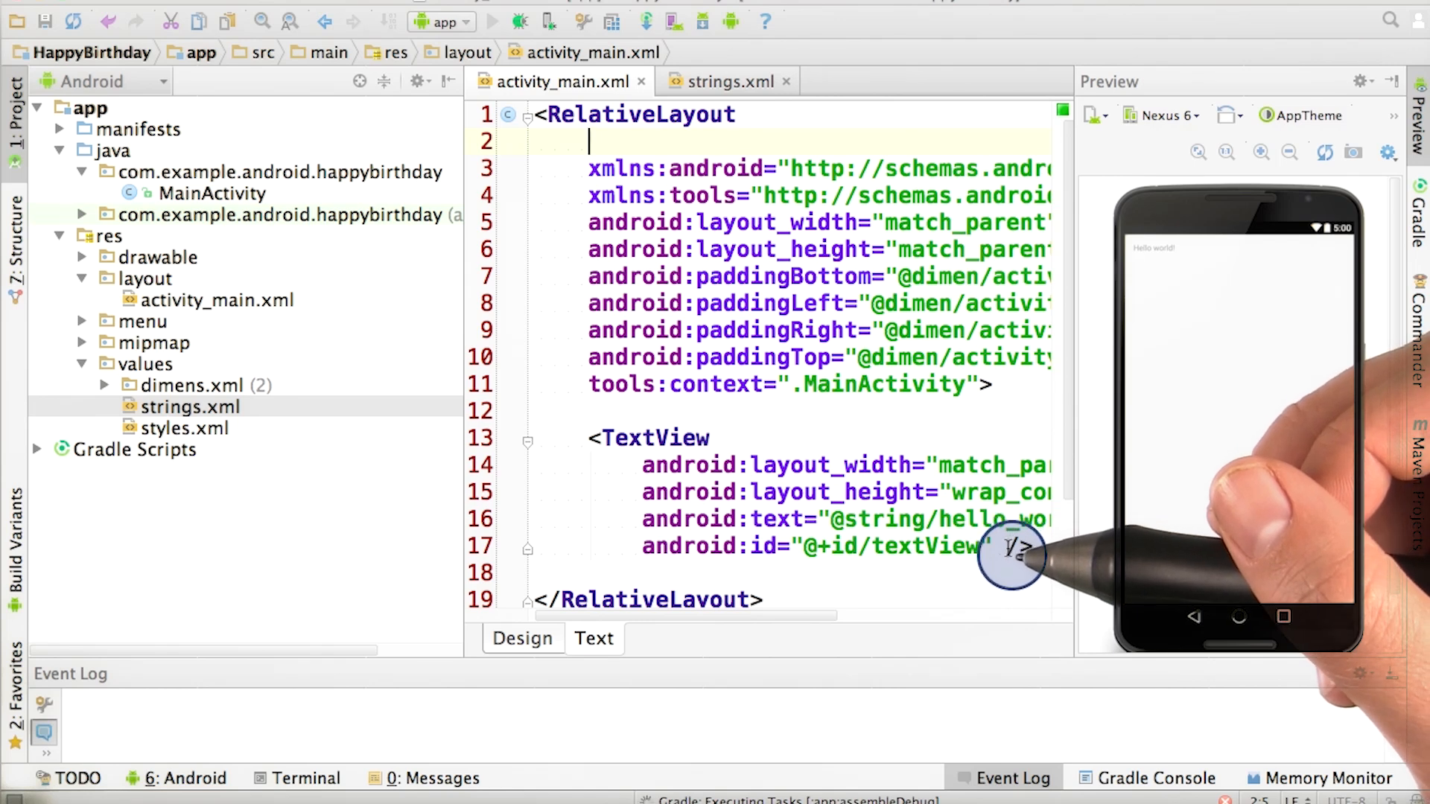
{"action": "mouse_move", "coordinate": [1007, 561]}
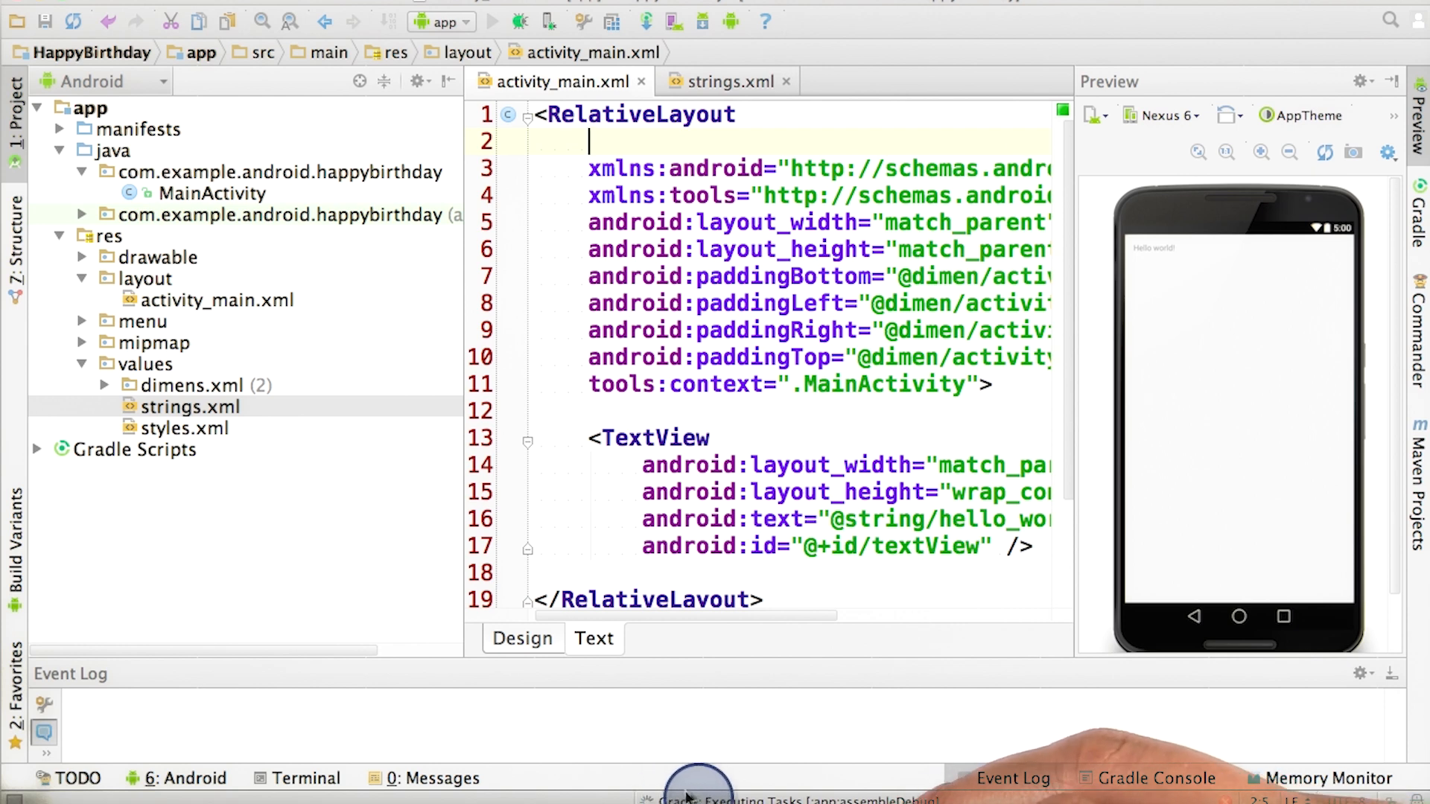
Step: Run HappyBirthday and pick the Motorola Nexus 6 in Choose Device
{"action": "left_click", "coordinate": [492, 21]}
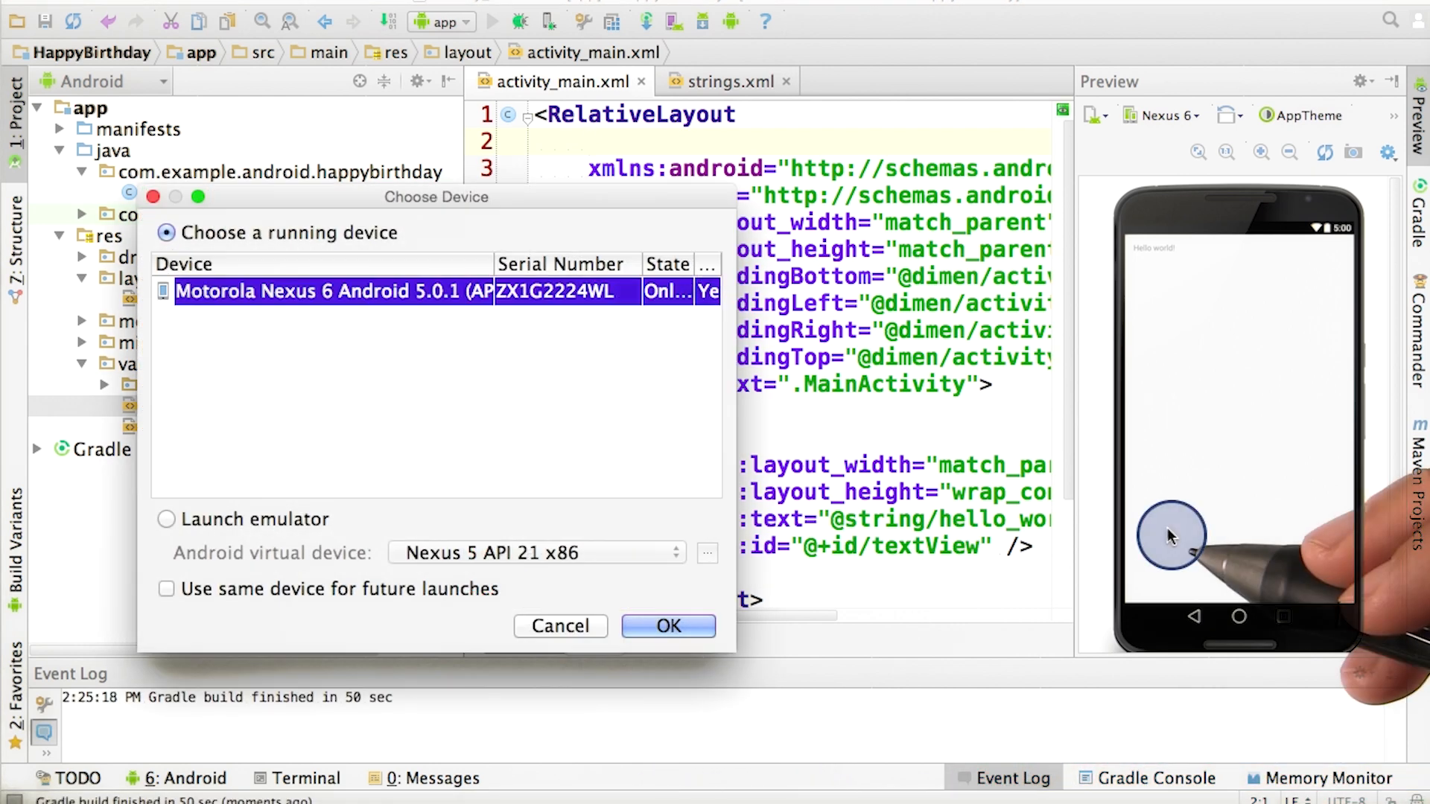
{"action": "mouse_move", "coordinate": [1167, 536]}
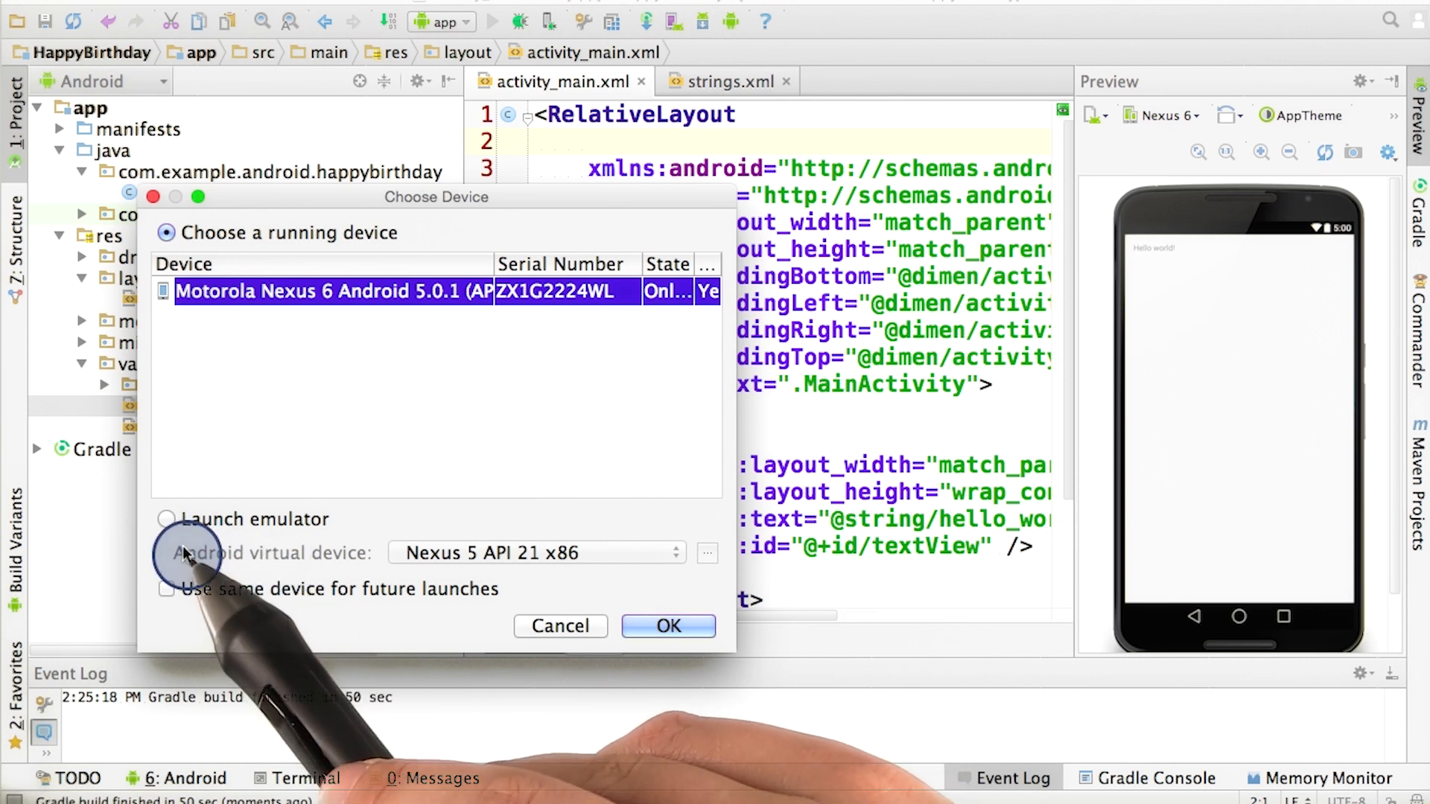
{"action": "mouse_move", "coordinate": [614, 401]}
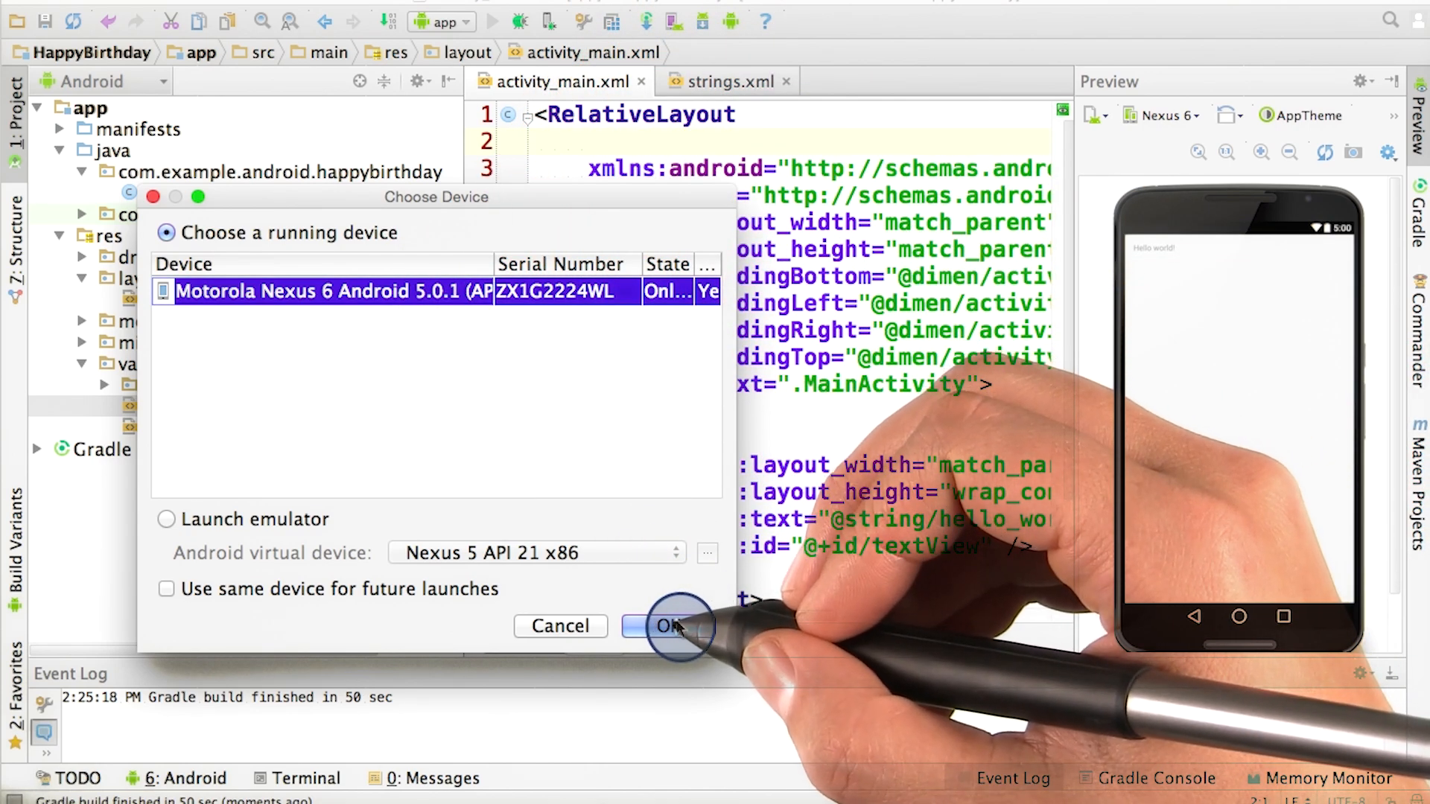
{"action": "left_click", "coordinate": [673, 626]}
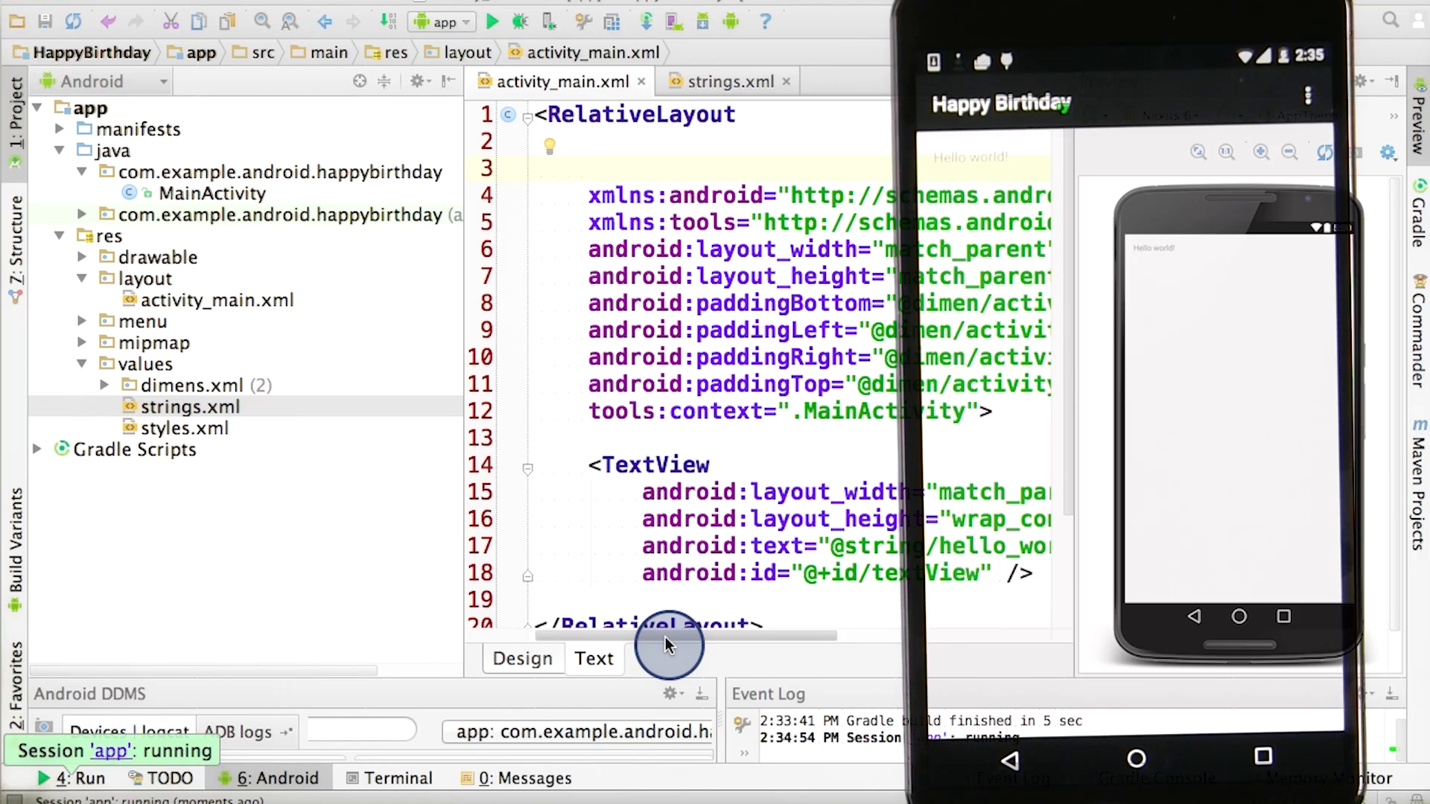